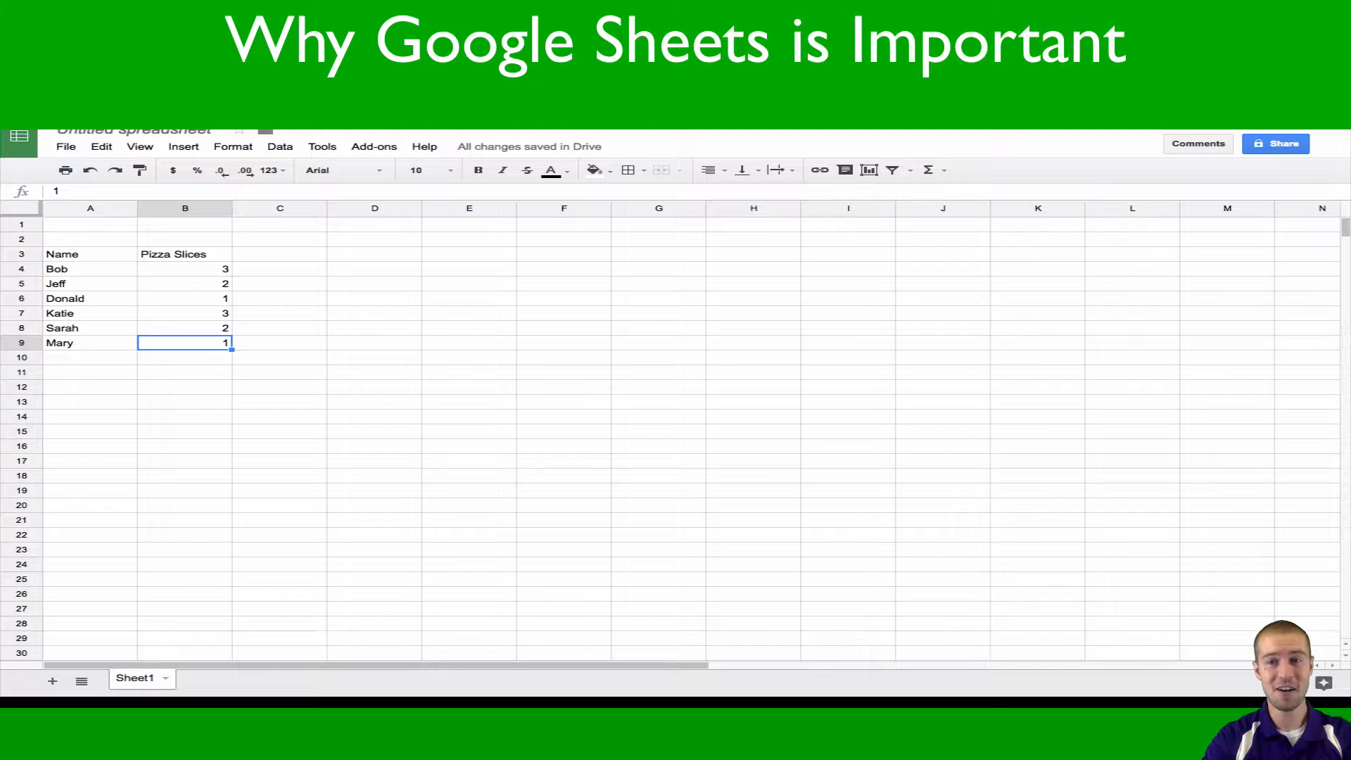
mouse_move(131, 291)
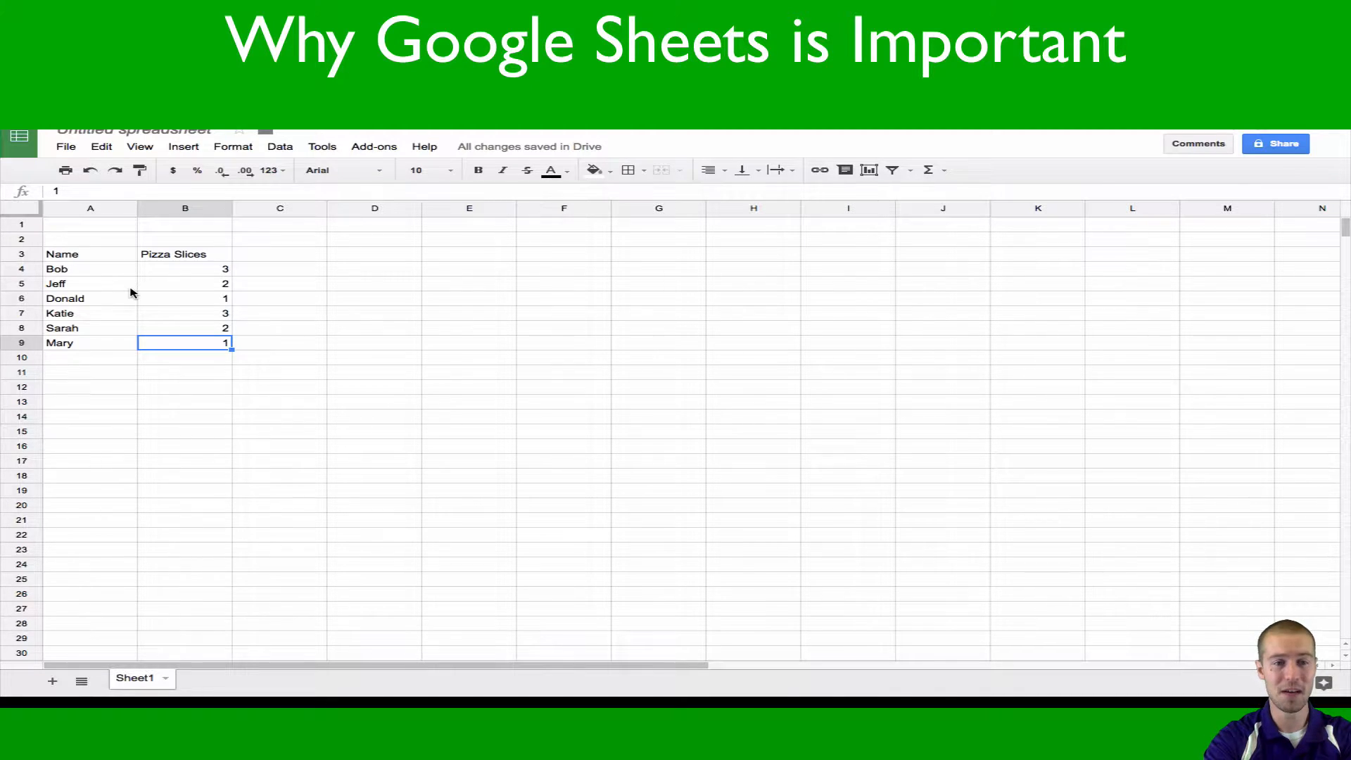
Apply all borders to the Name and Pizza Slices table in A3:B9.
click(90, 253)
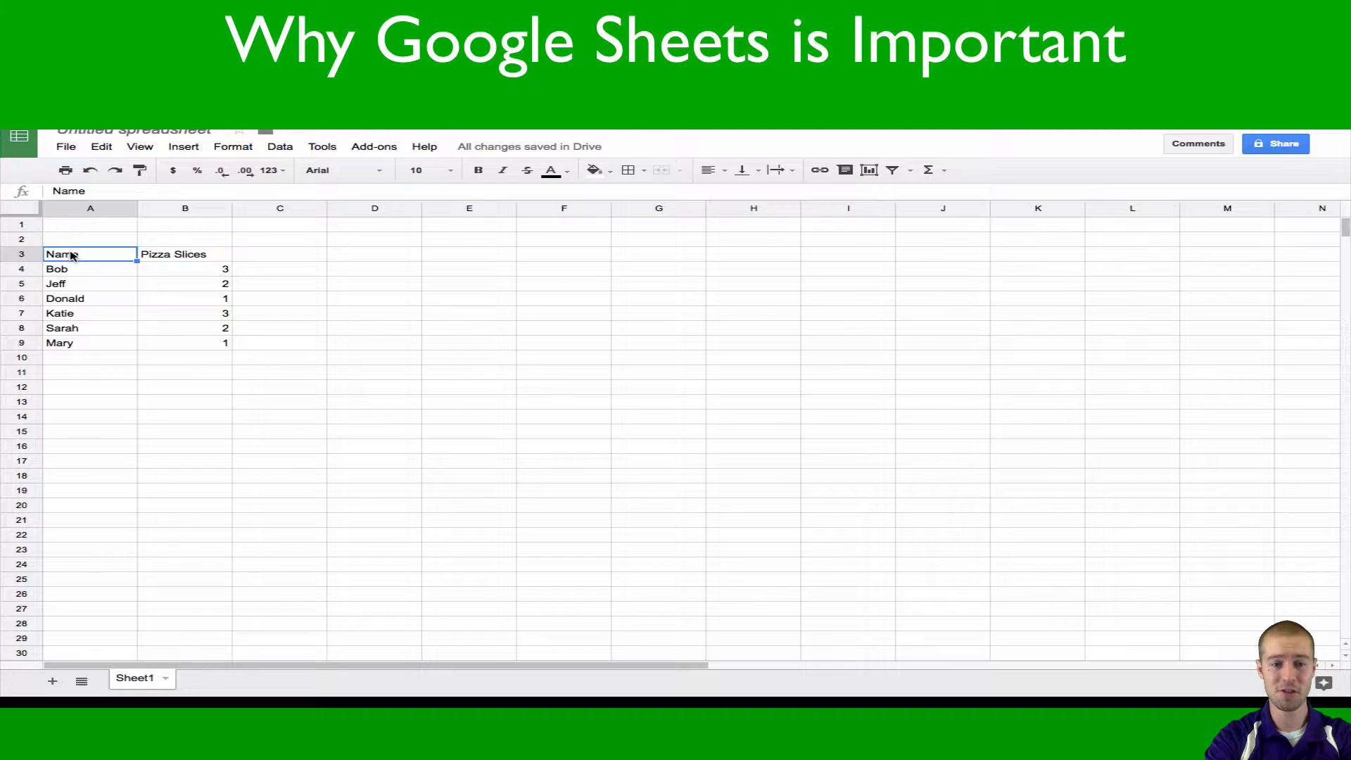
drag(90, 253, 184, 253)
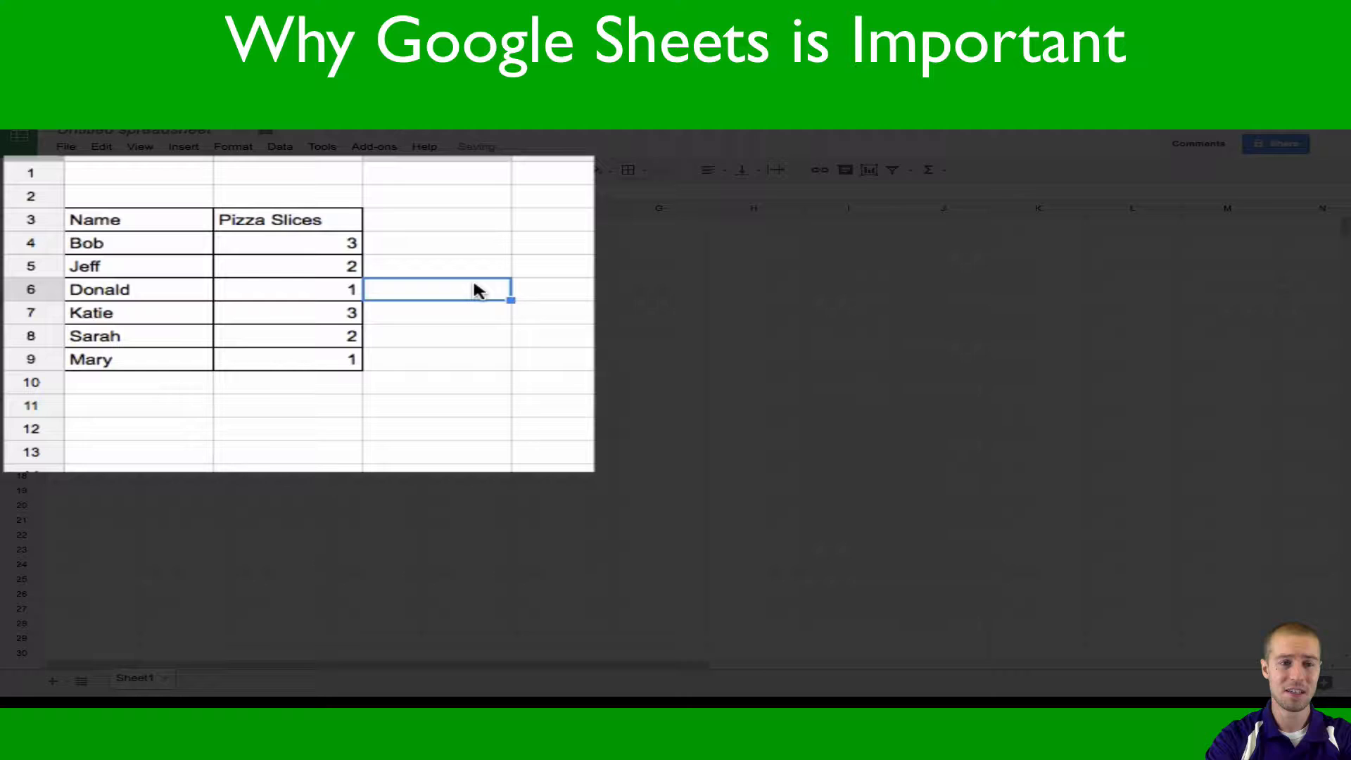
click(138, 219)
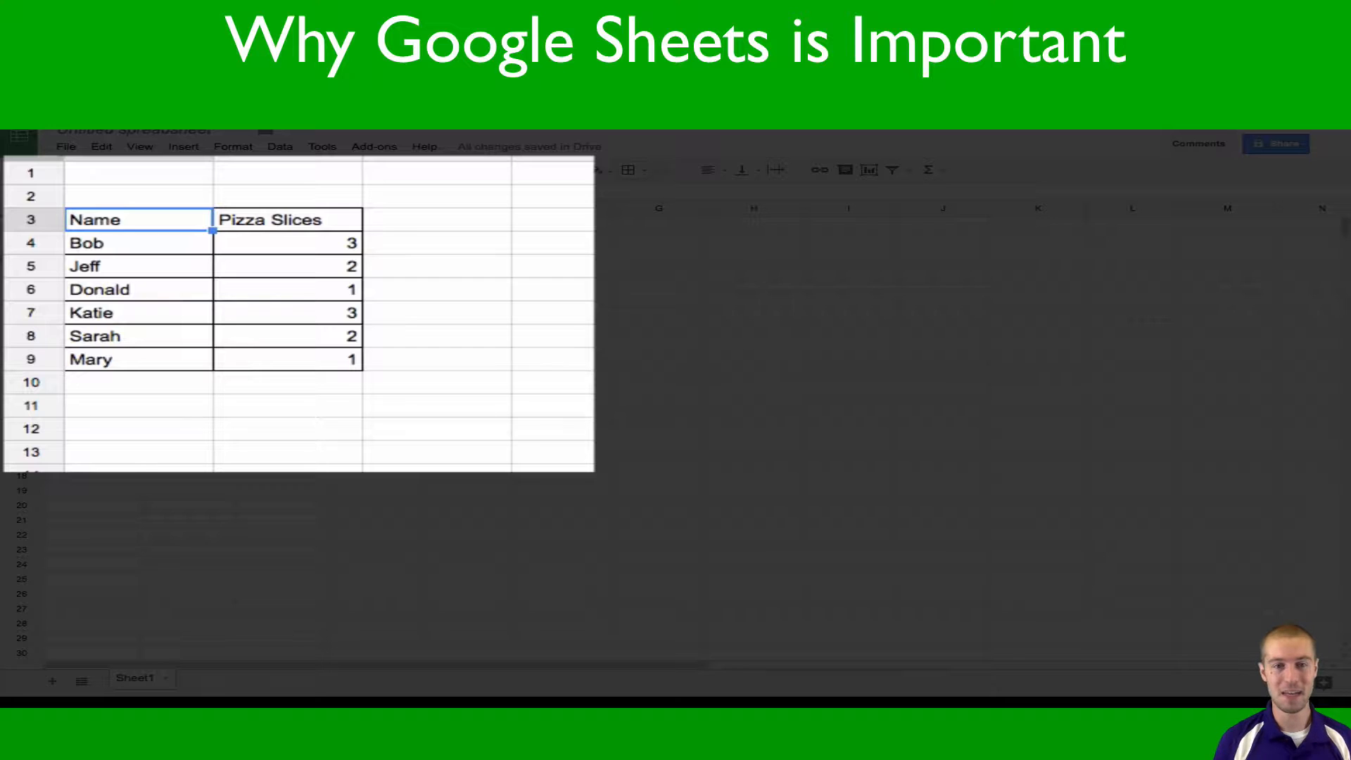
click(138, 359)
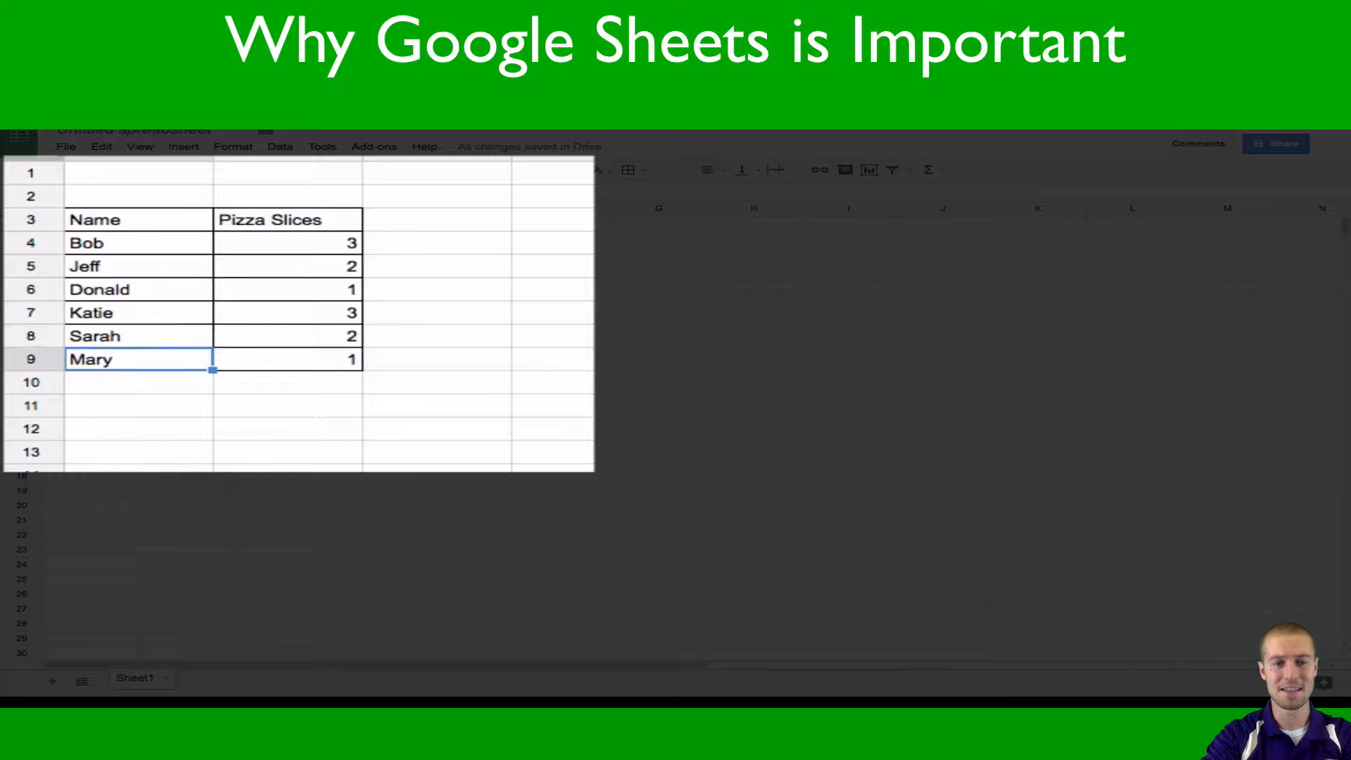
click(287, 381)
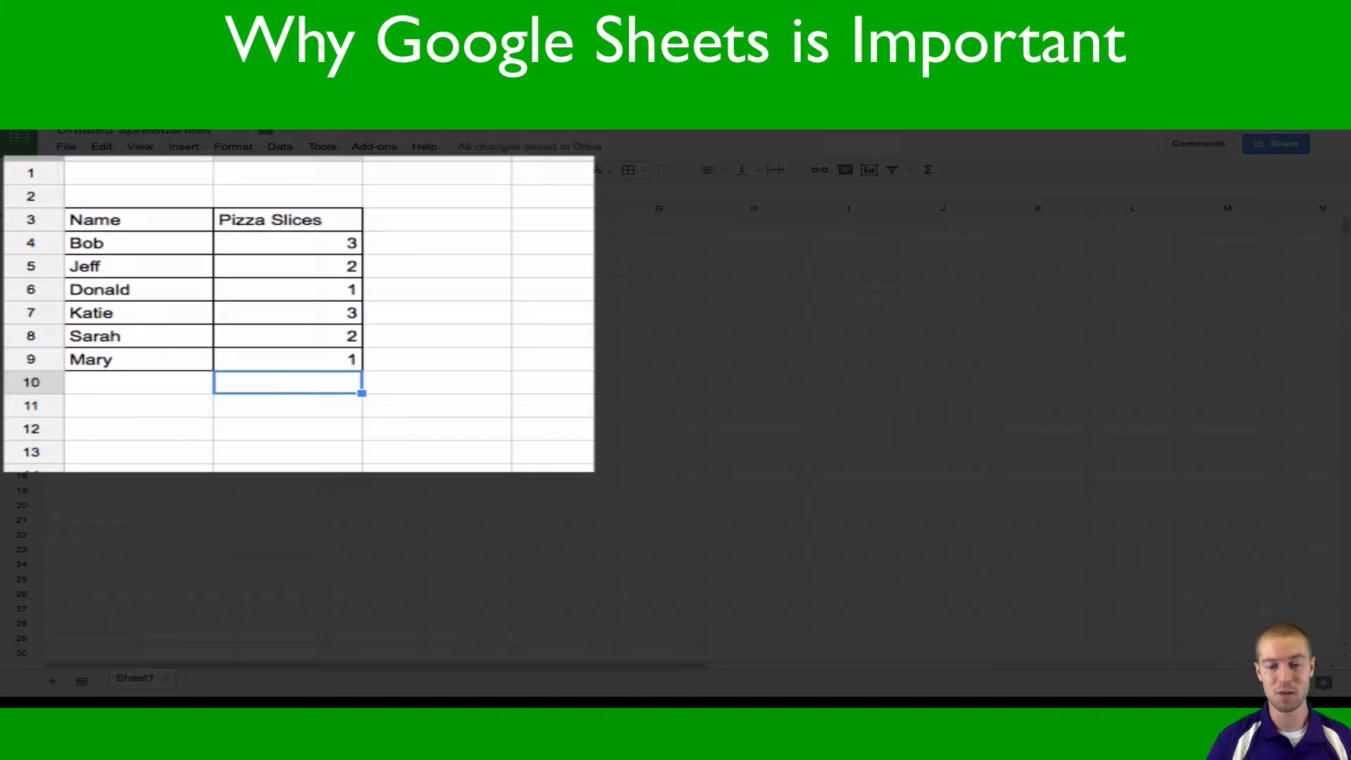
Type the Sum, Average, Max and Min labels into A10:A13 below the names.
text(Sum)
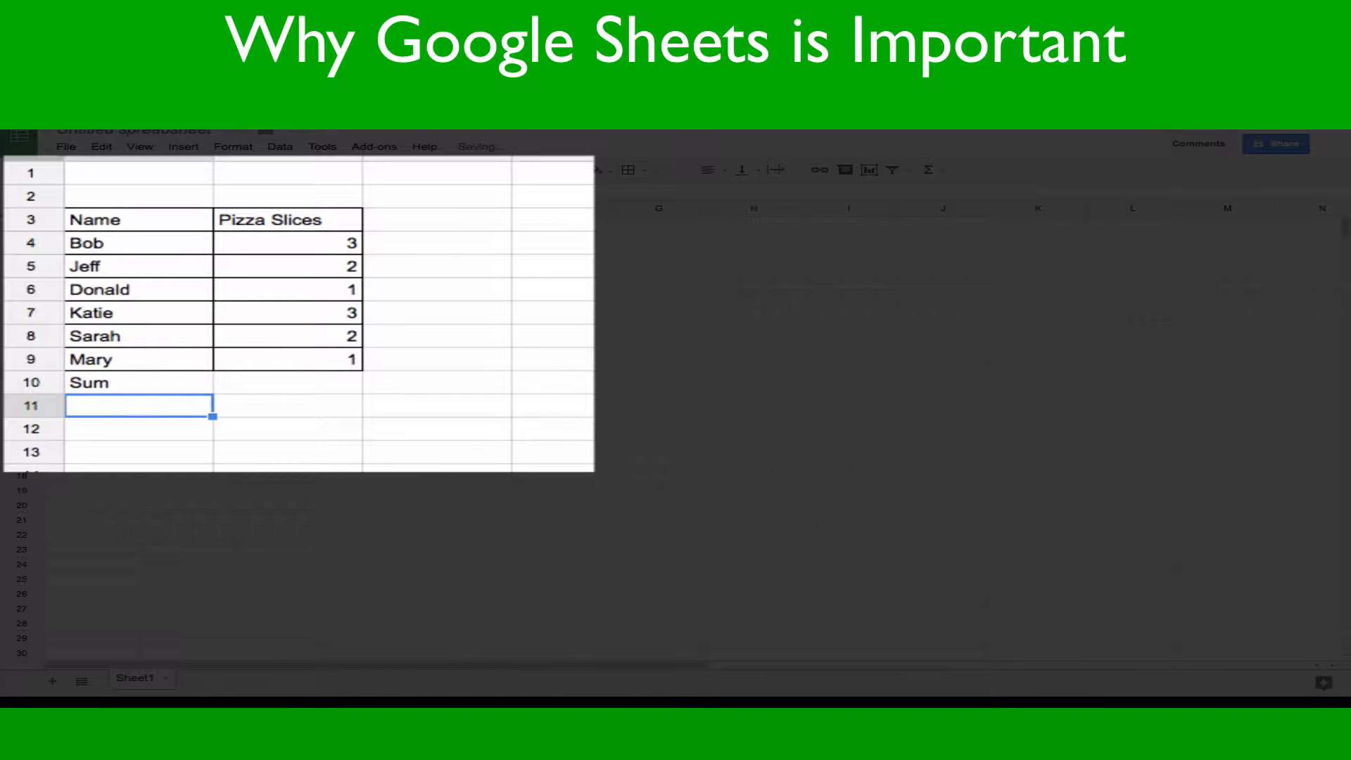
text(Average)
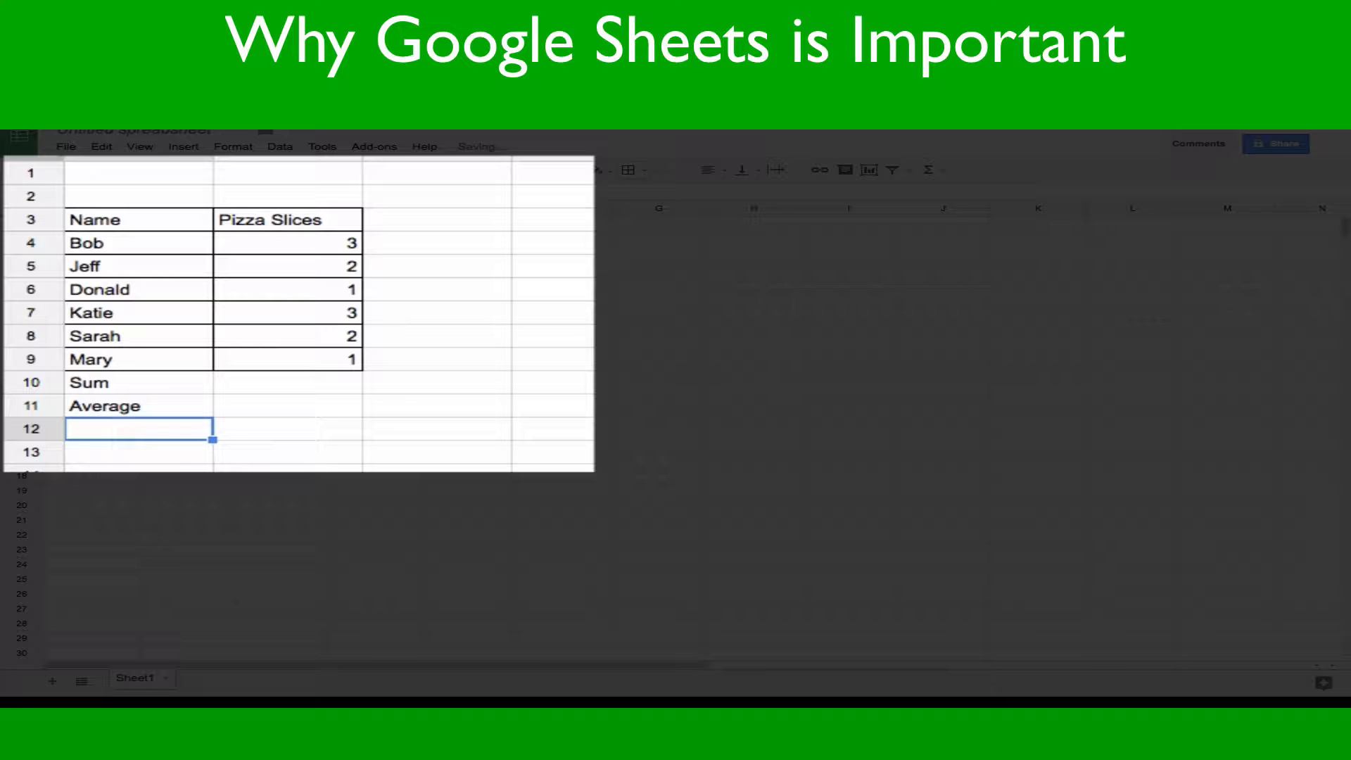
text(Mary)
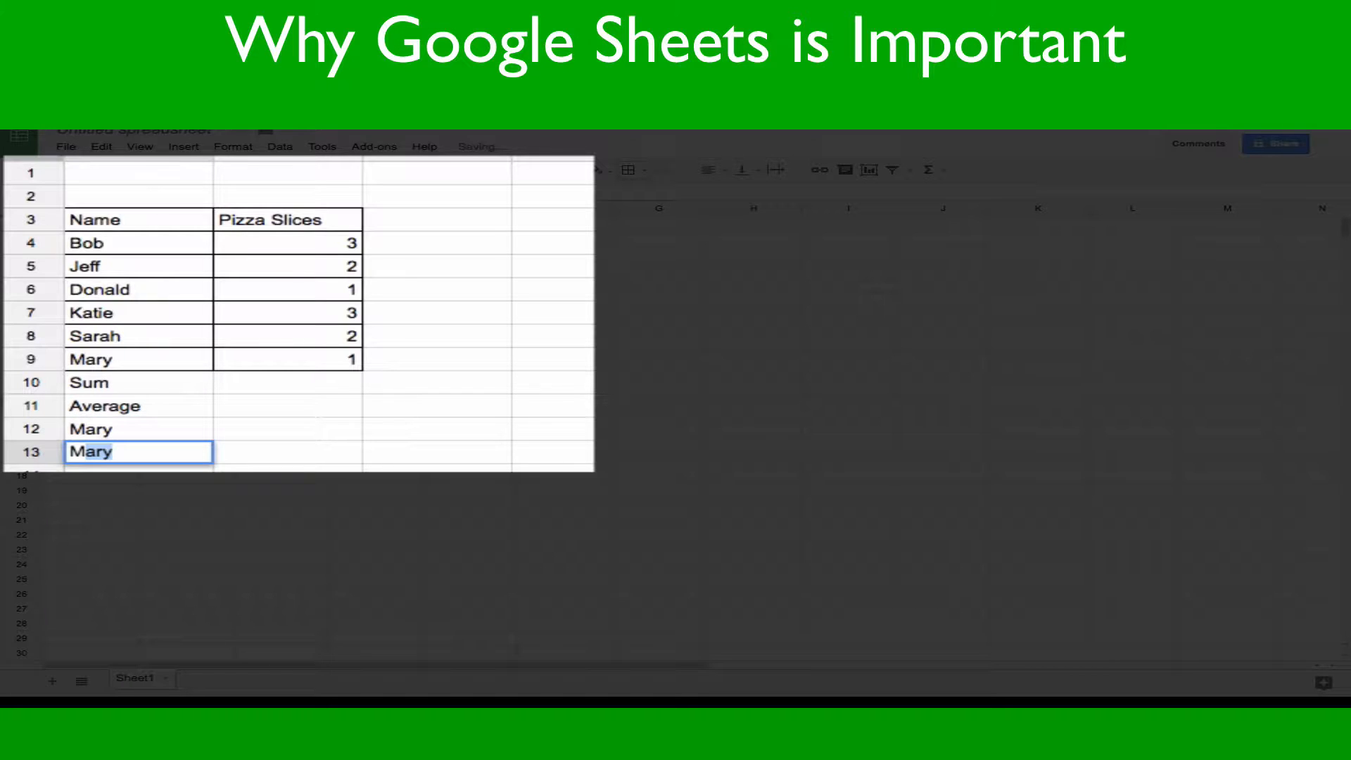
text(MA)
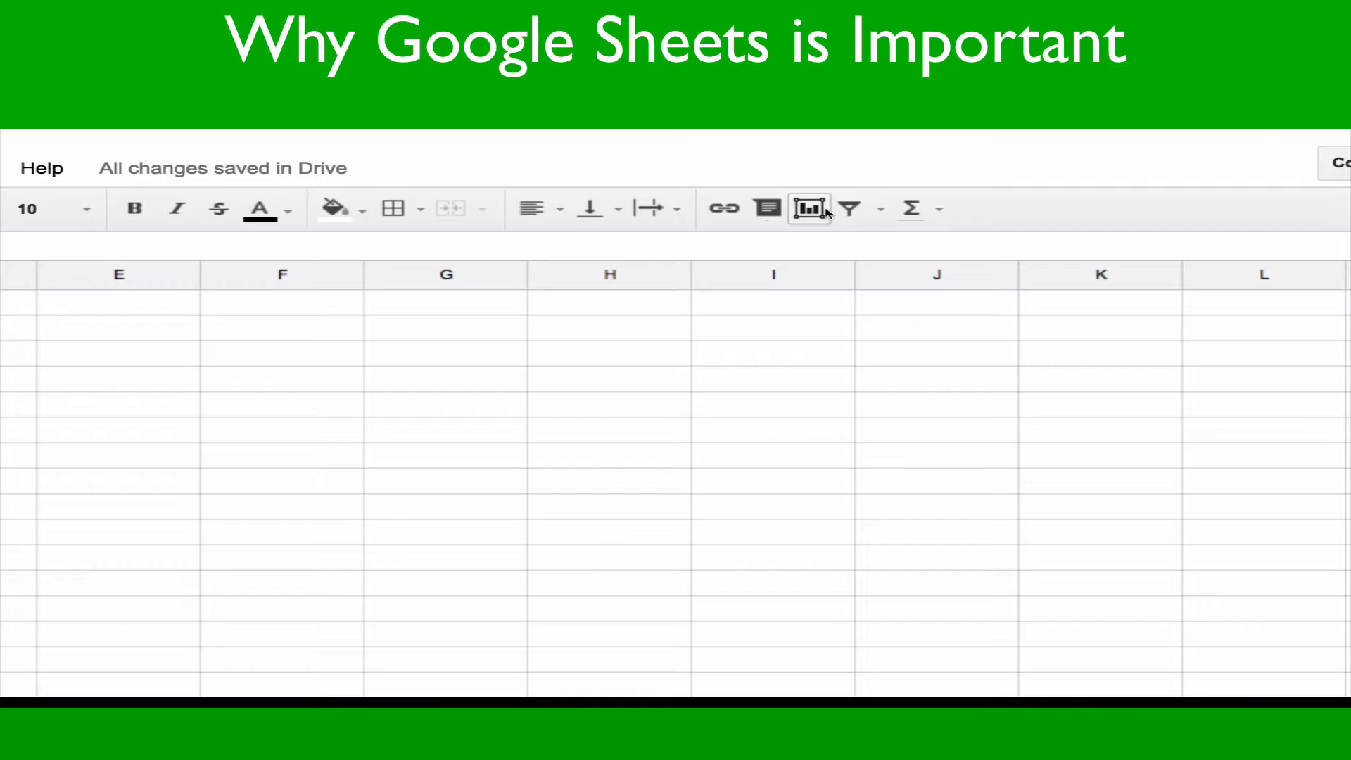
click(943, 170)
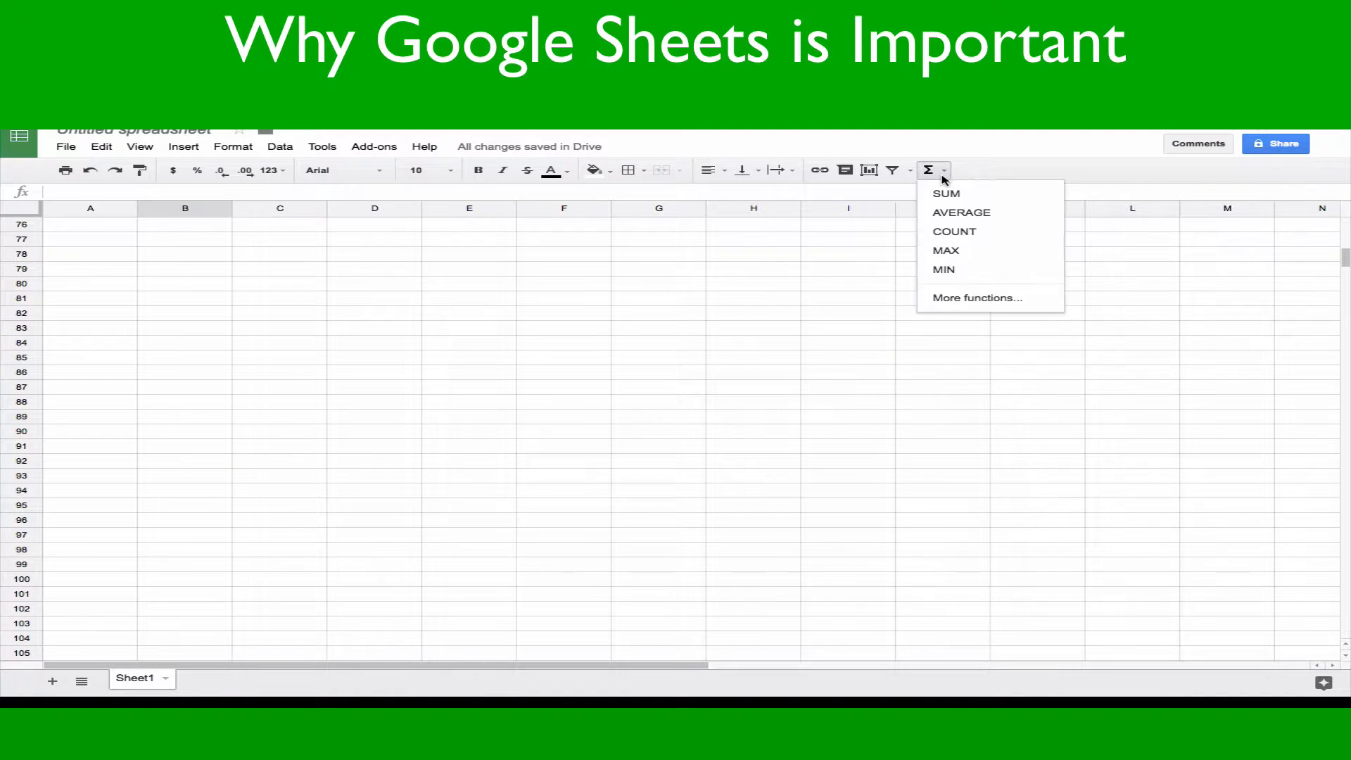
mouse_move(663, 276)
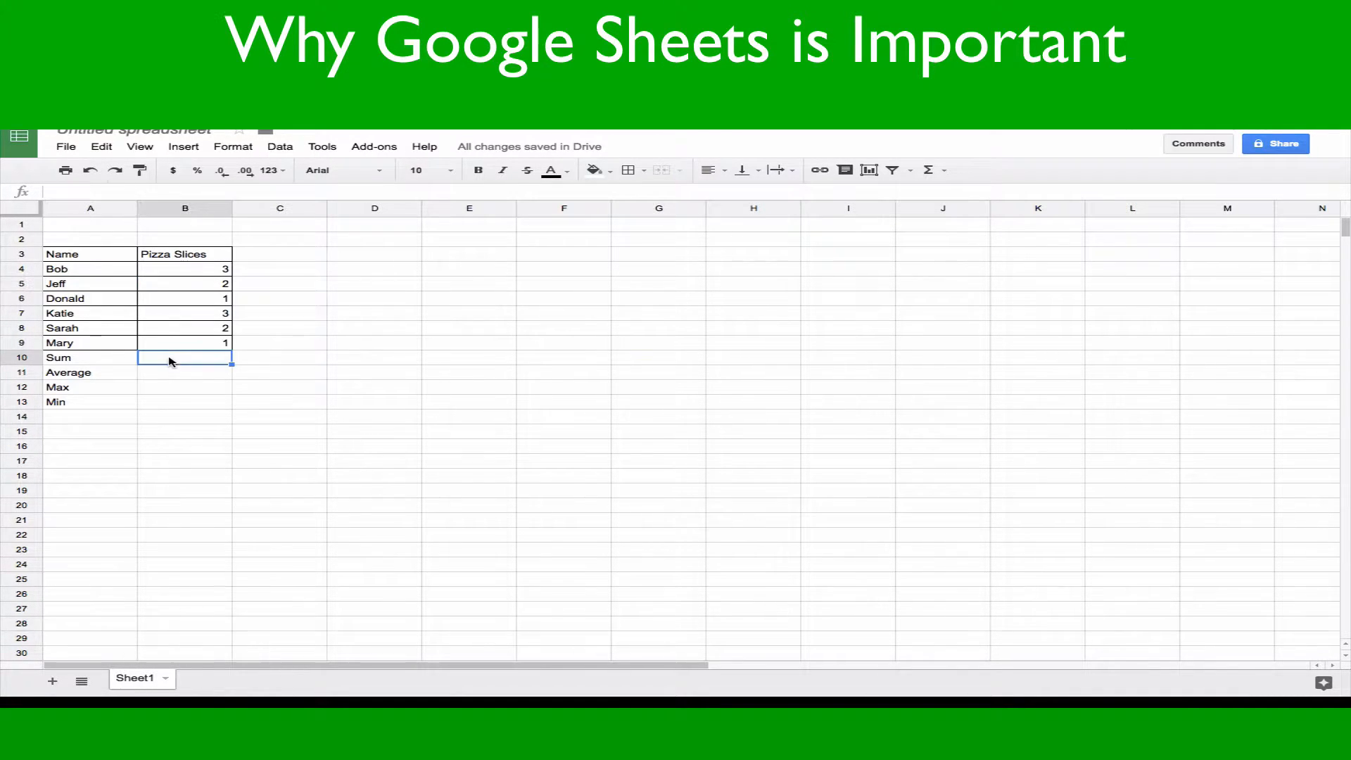
Insert a SUM formula in B10 from the Functions menu.
click(928, 170)
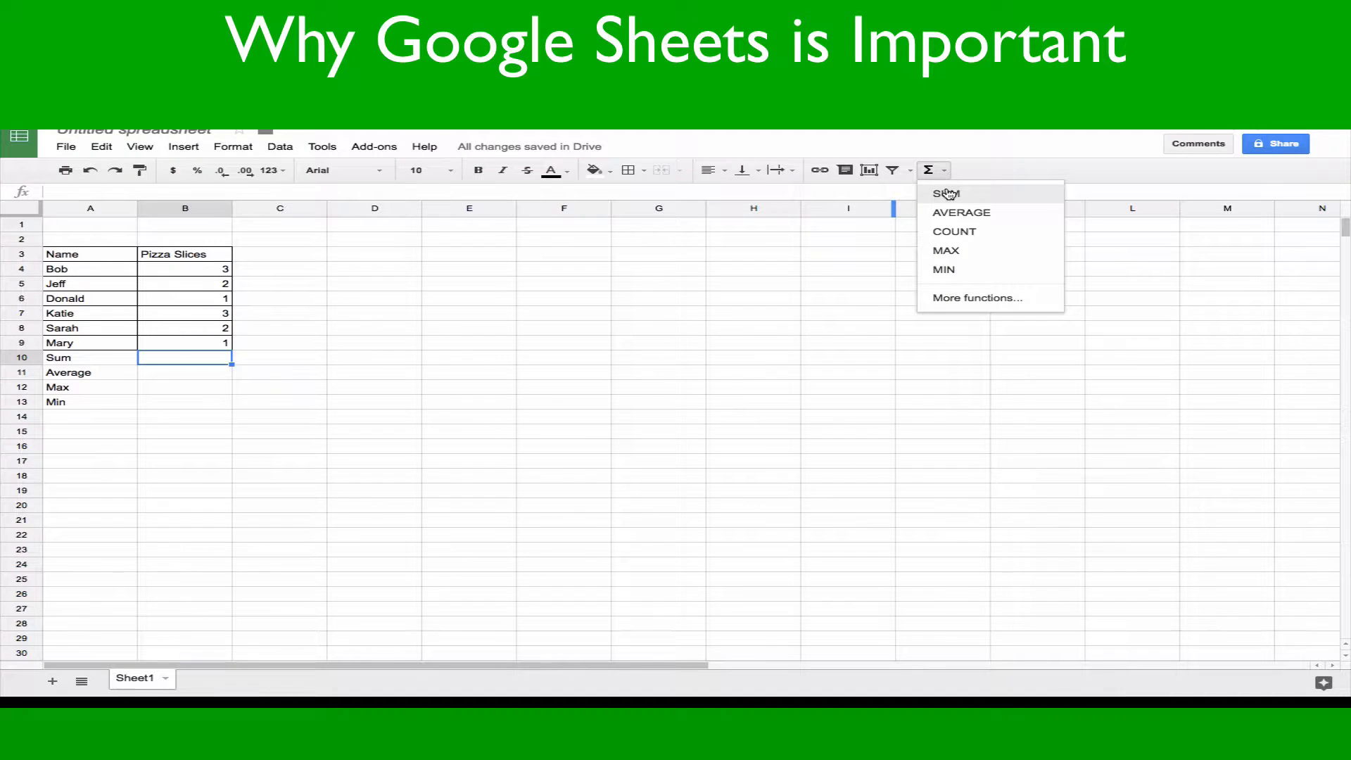
click(946, 192)
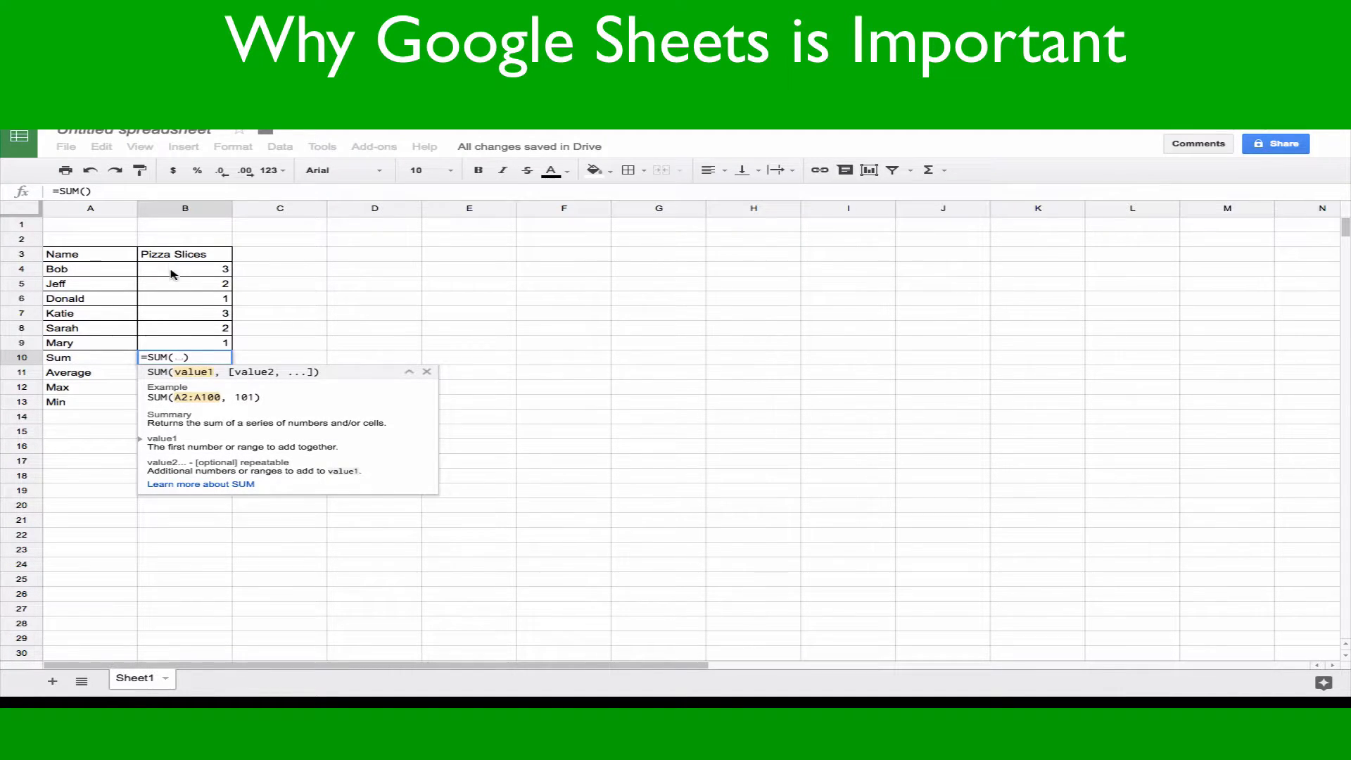
key(Enter)
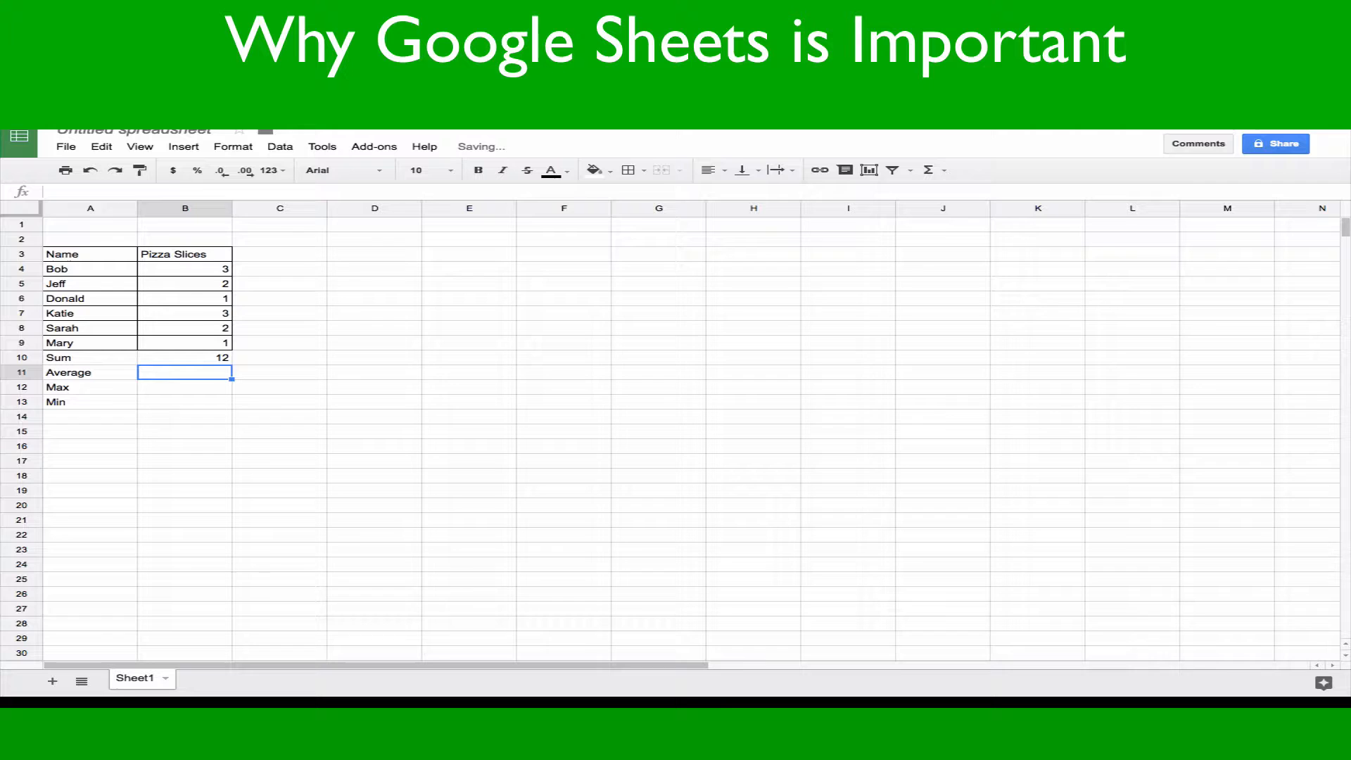
Enter AVERAGE, MAX and MIN formulas in B11:B13, then change a slice count.
text(=a)
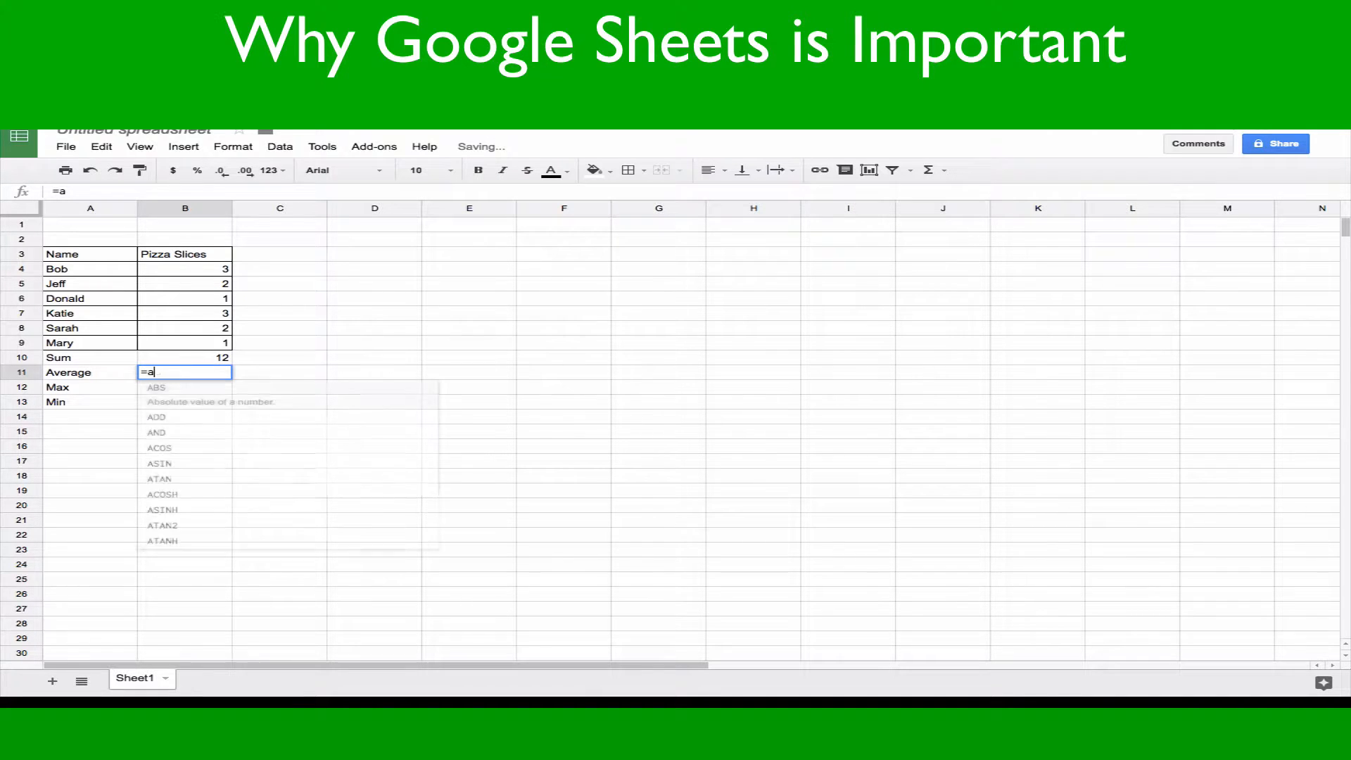
text(ve)
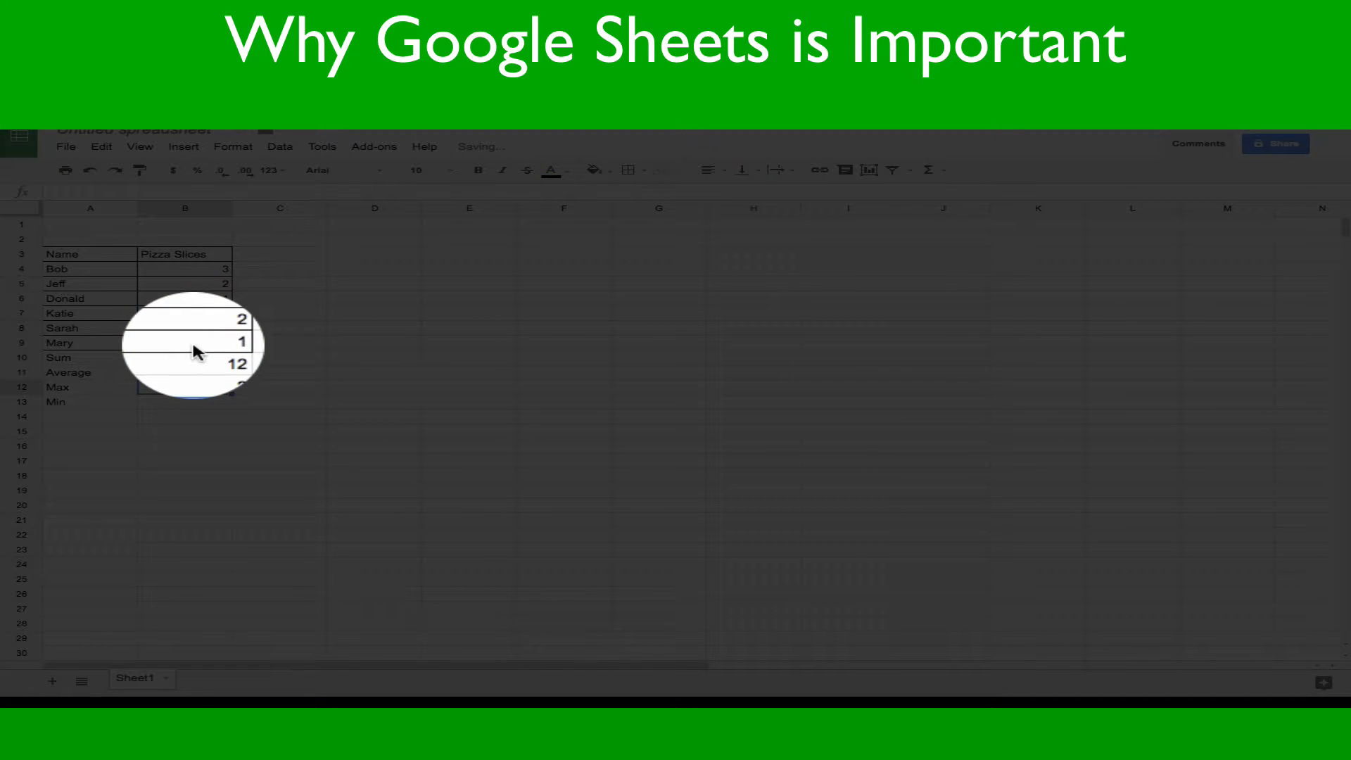
text(=MAX()
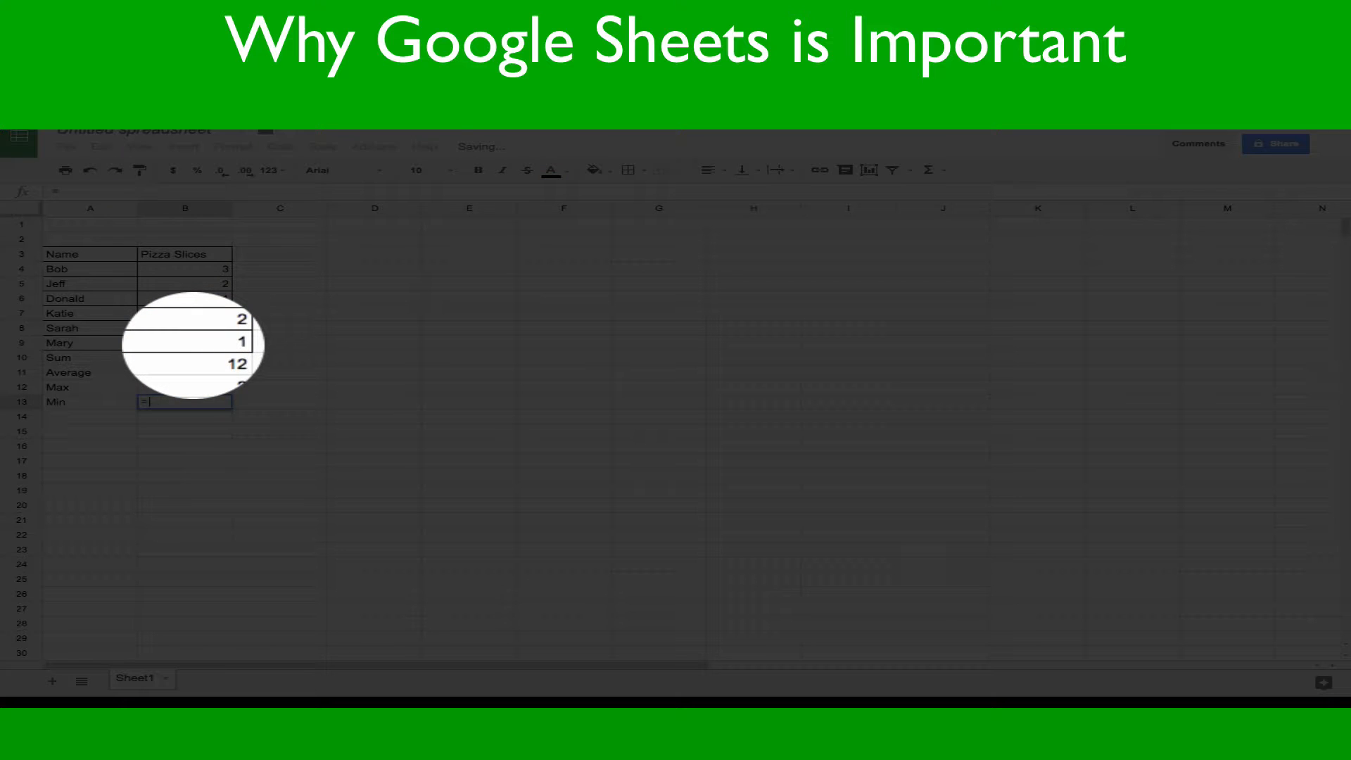
text(=MIN()
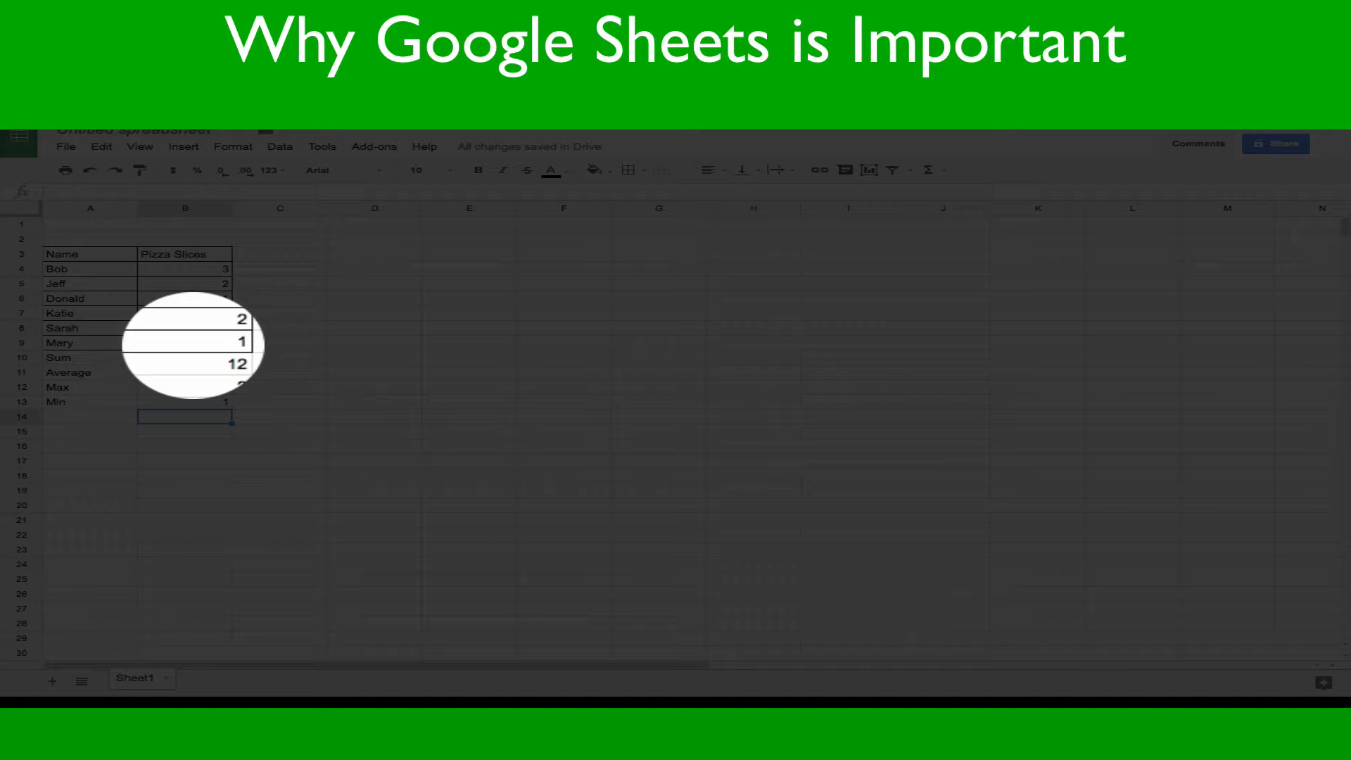
click(184, 358)
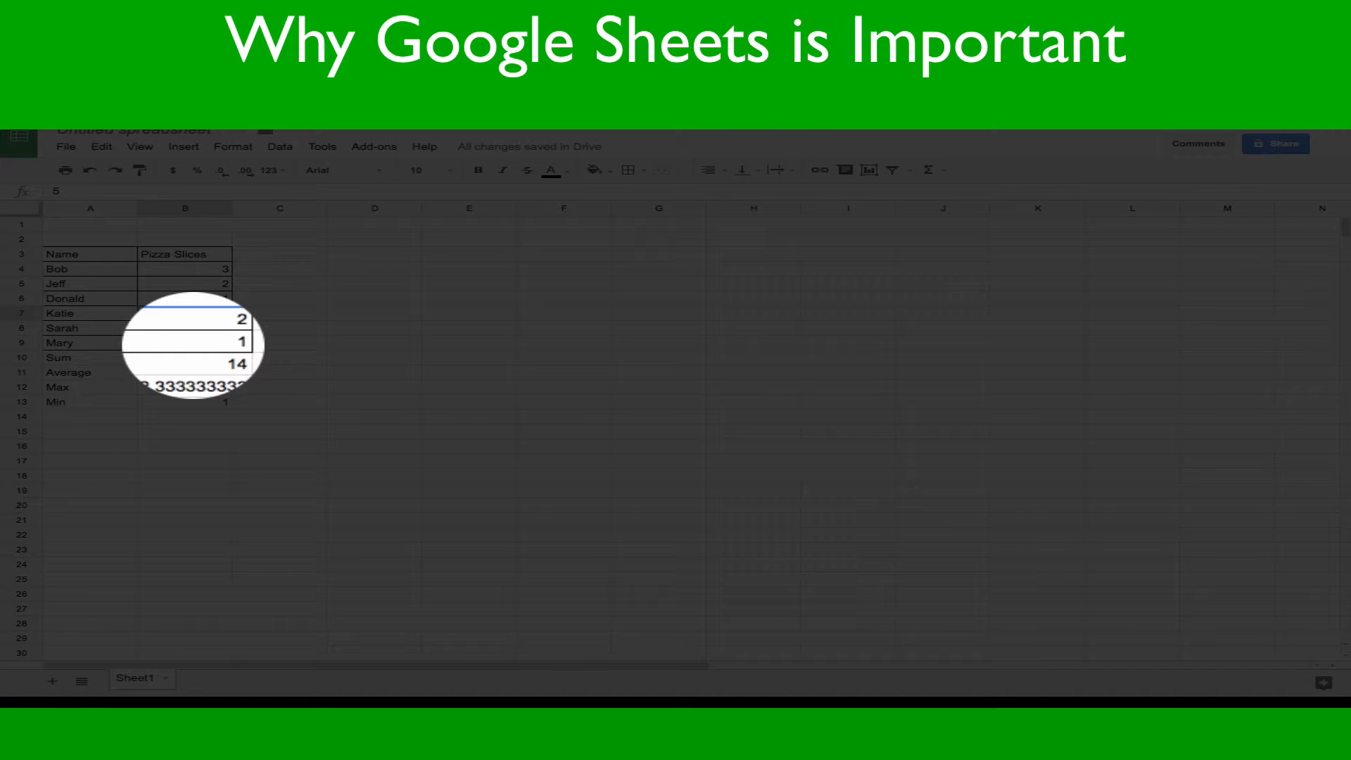
click(183, 268)
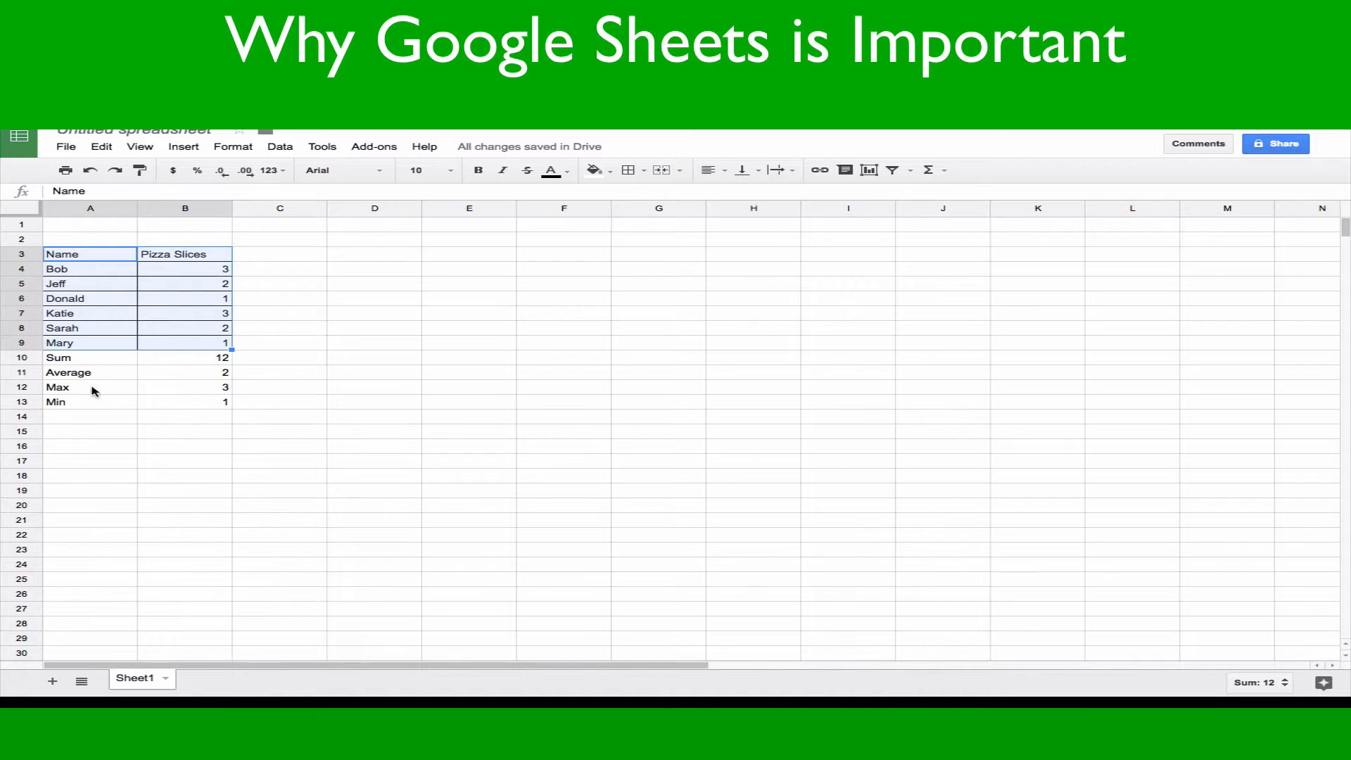
mouse_move(868, 170)
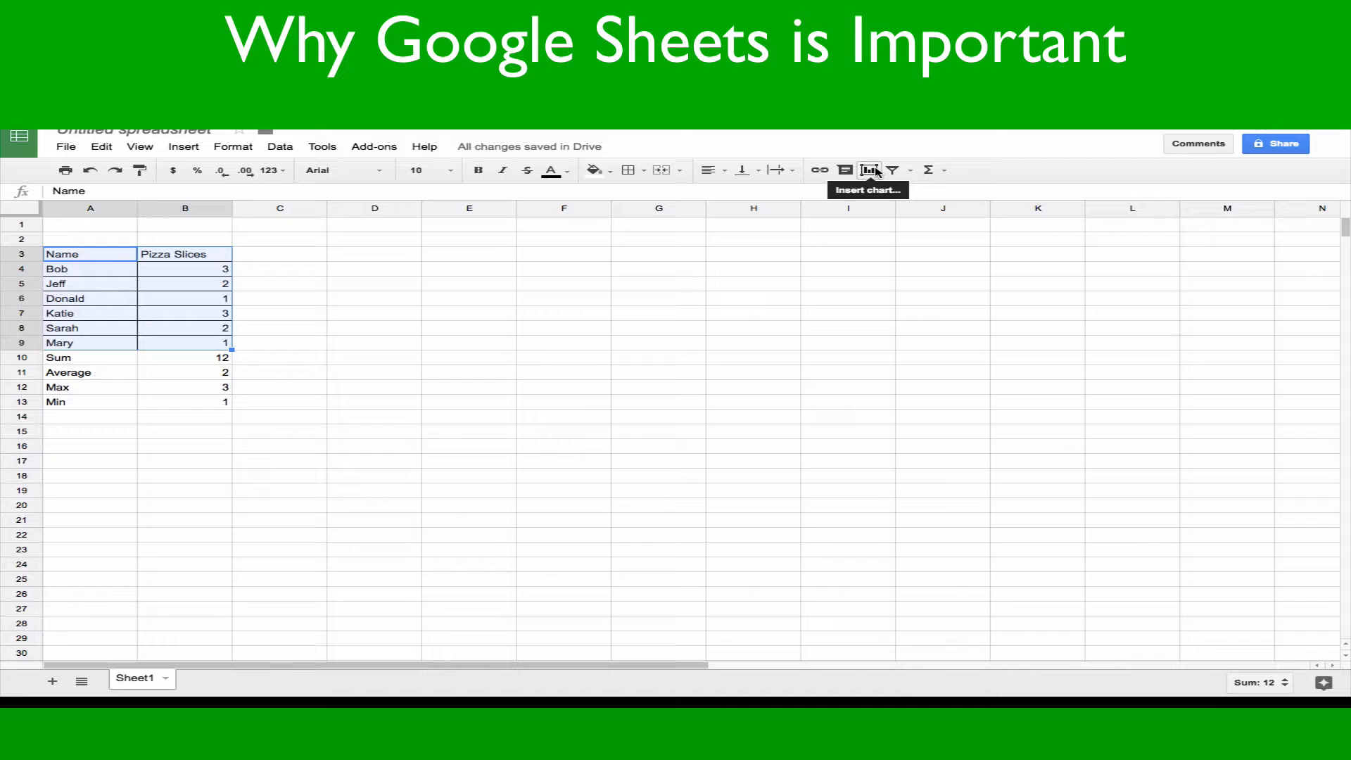
Insert a chart and preview the recommended pie, bar and column charts.
click(867, 169)
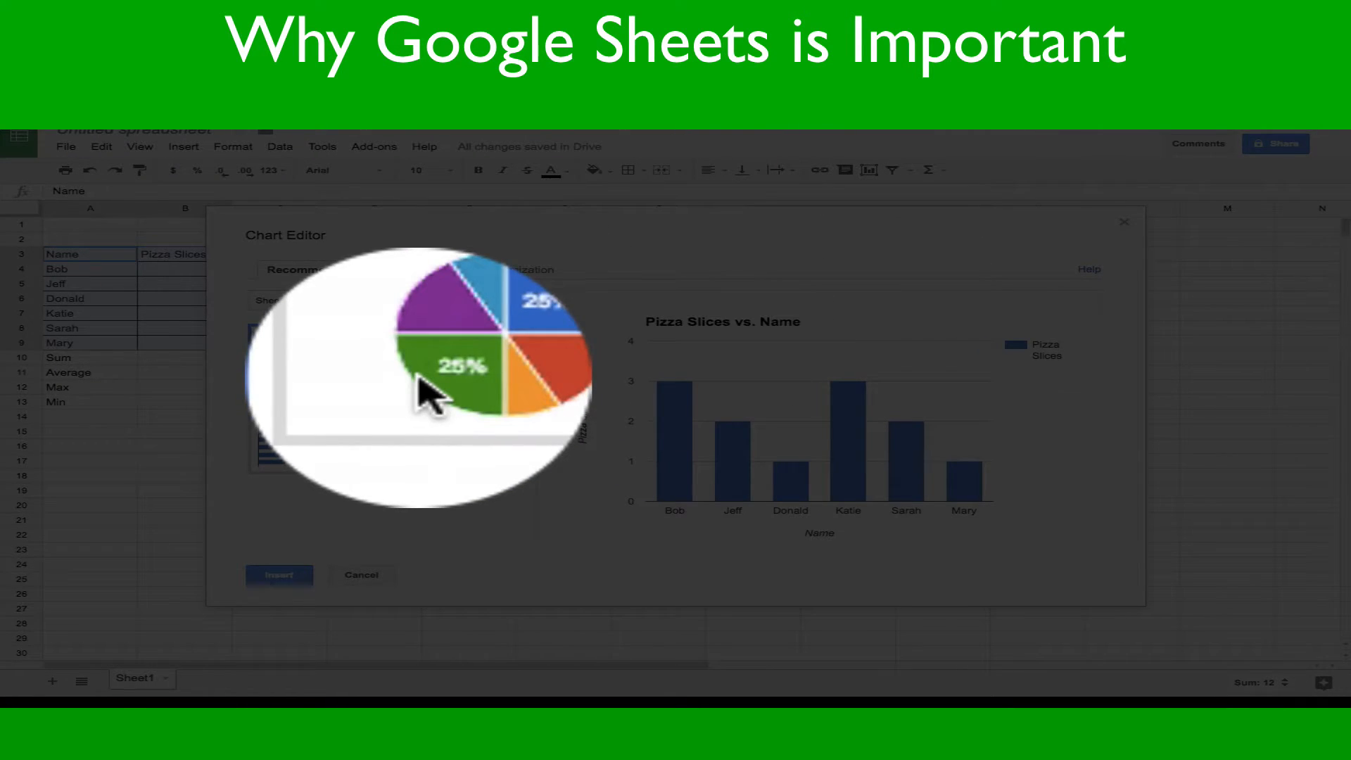
click(441, 360)
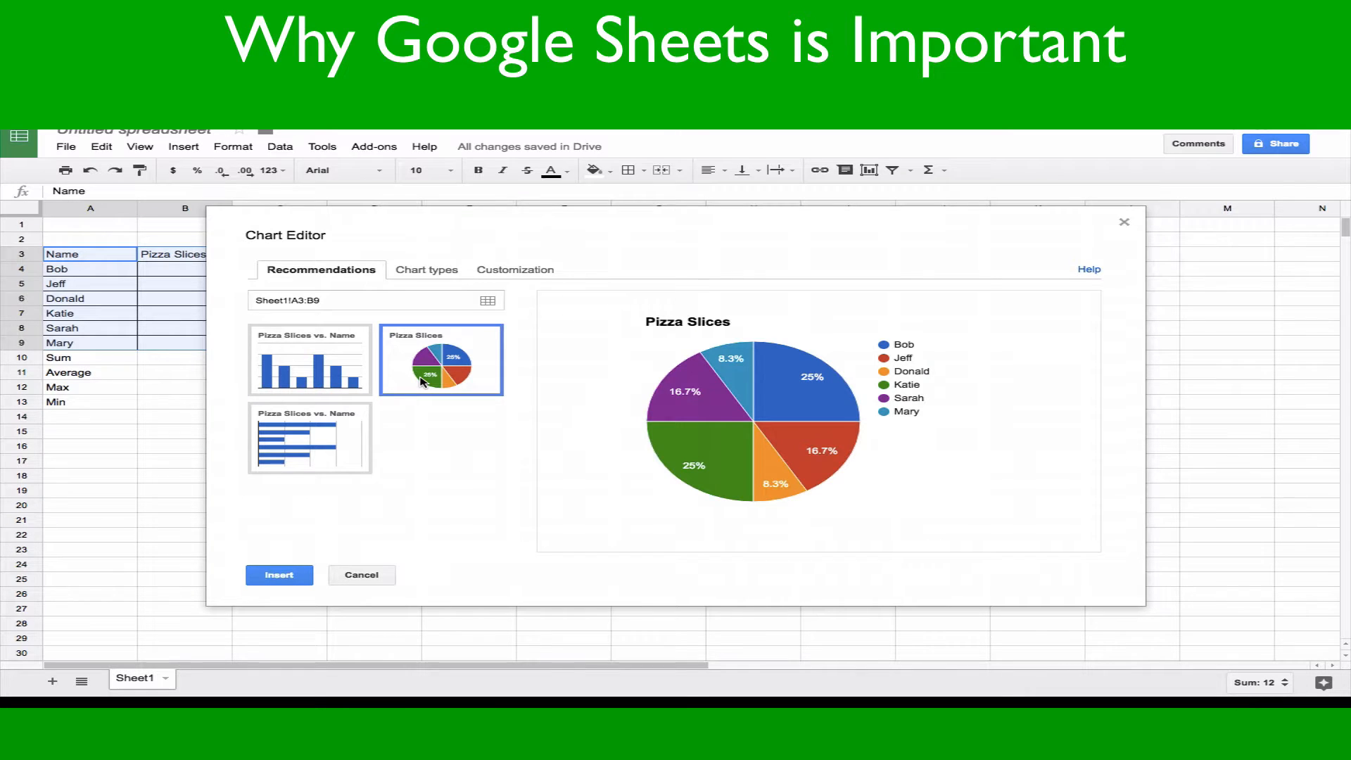
mouse_move(444, 379)
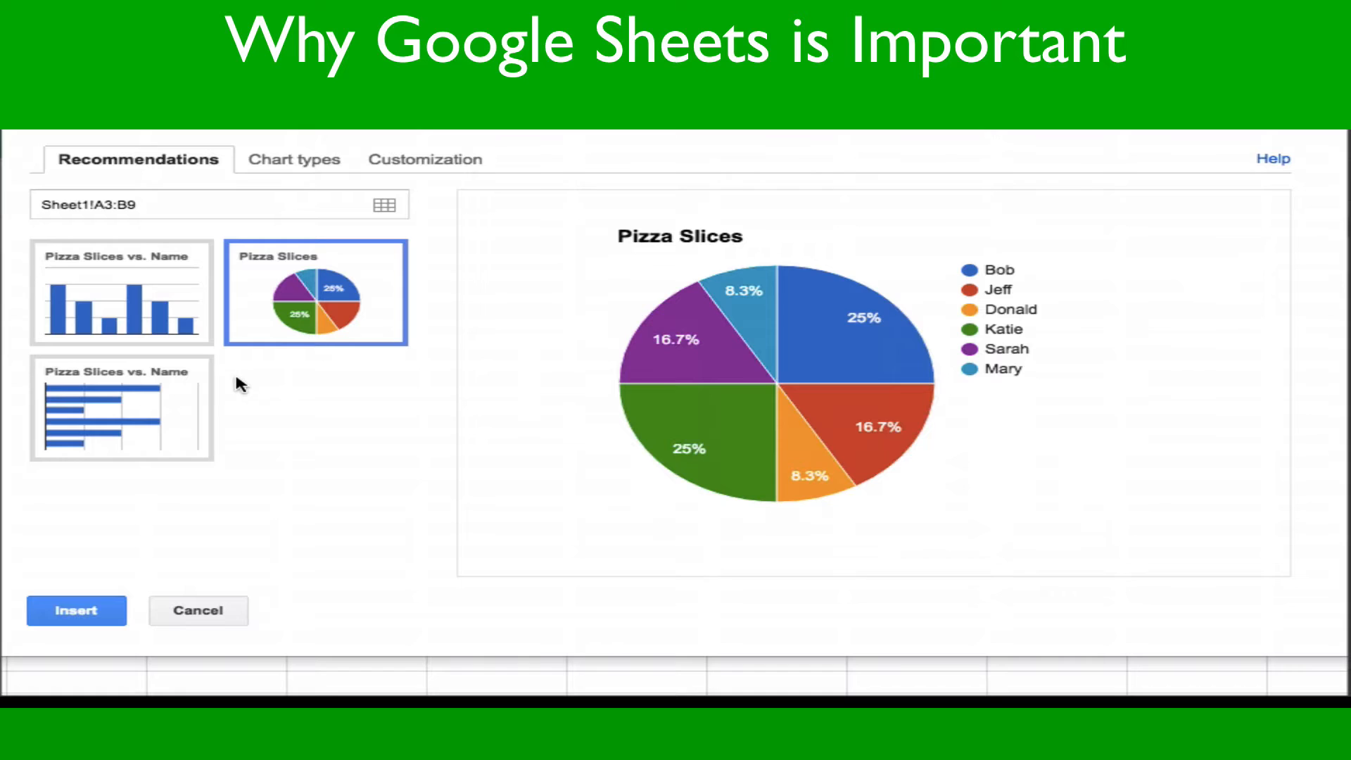
click(121, 407)
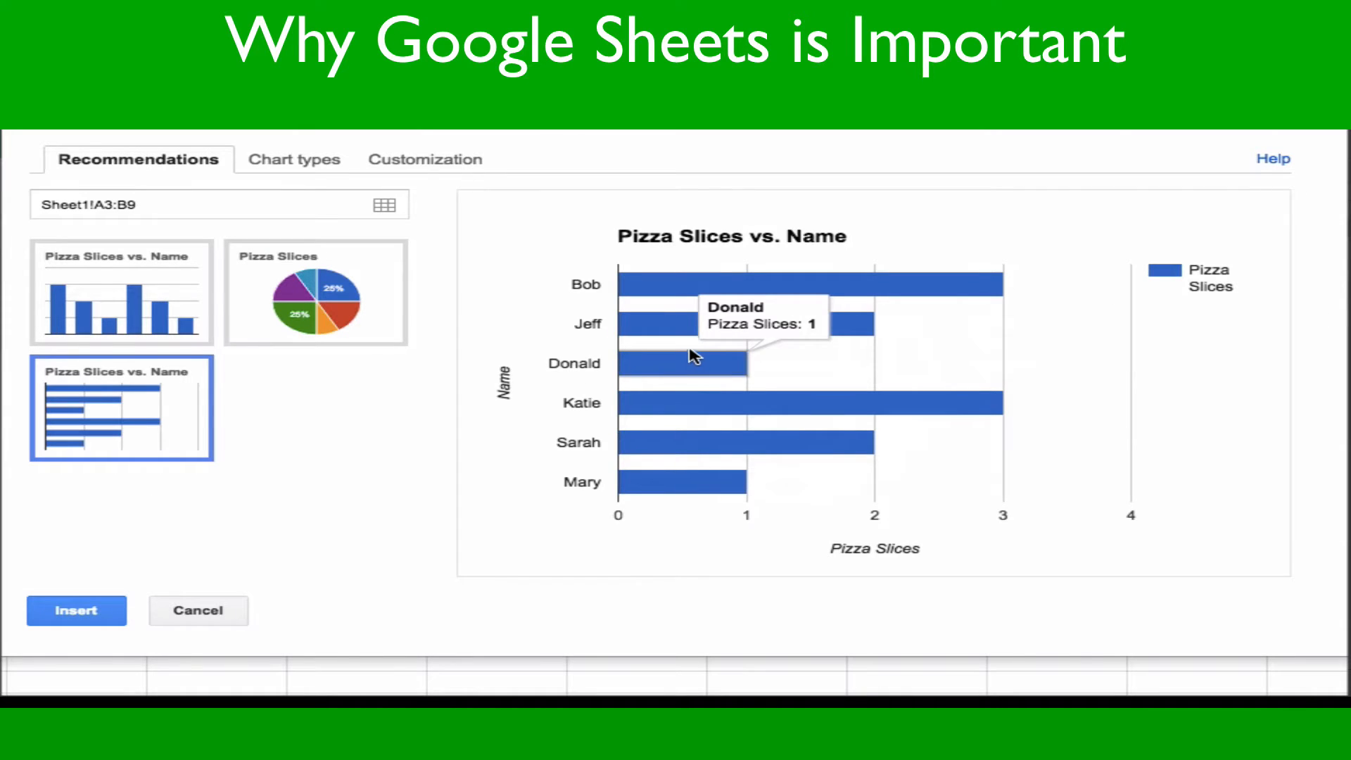
mouse_move(933, 280)
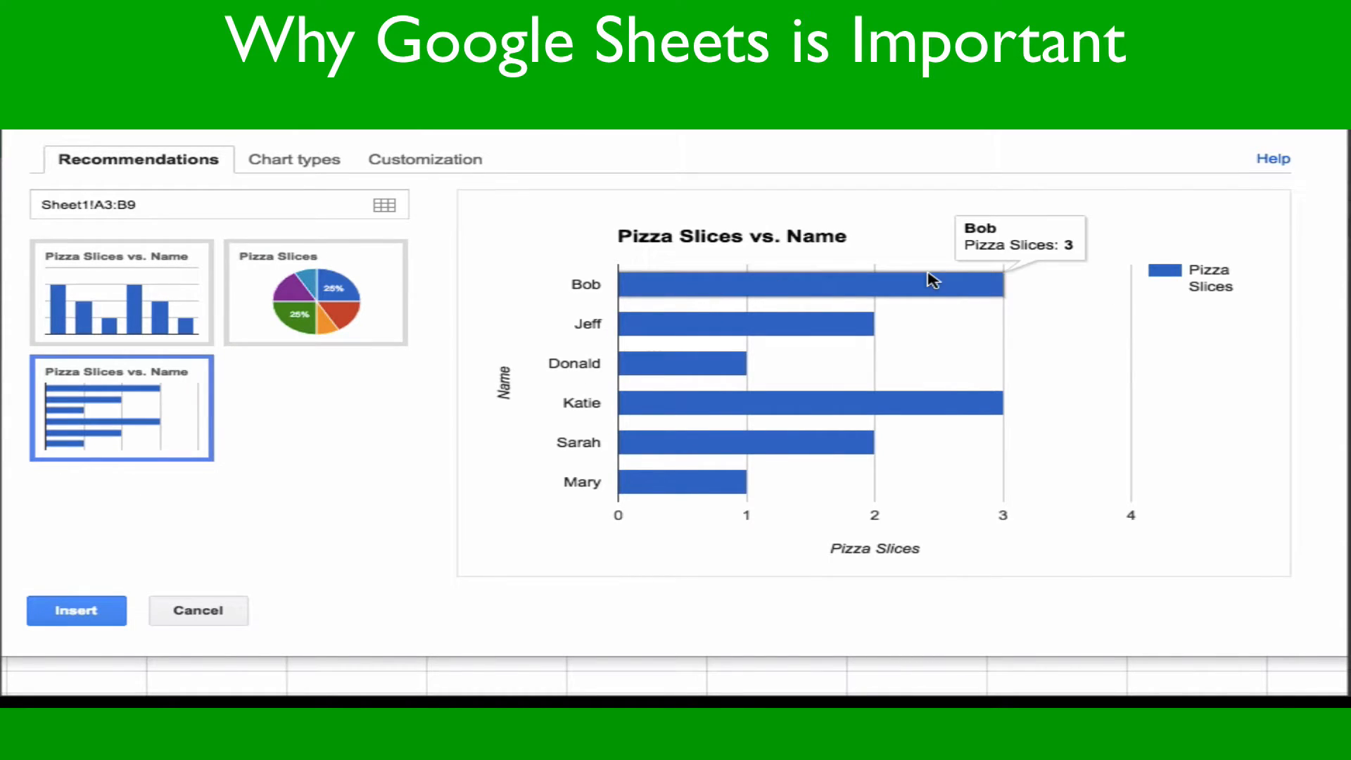
mouse_move(577, 489)
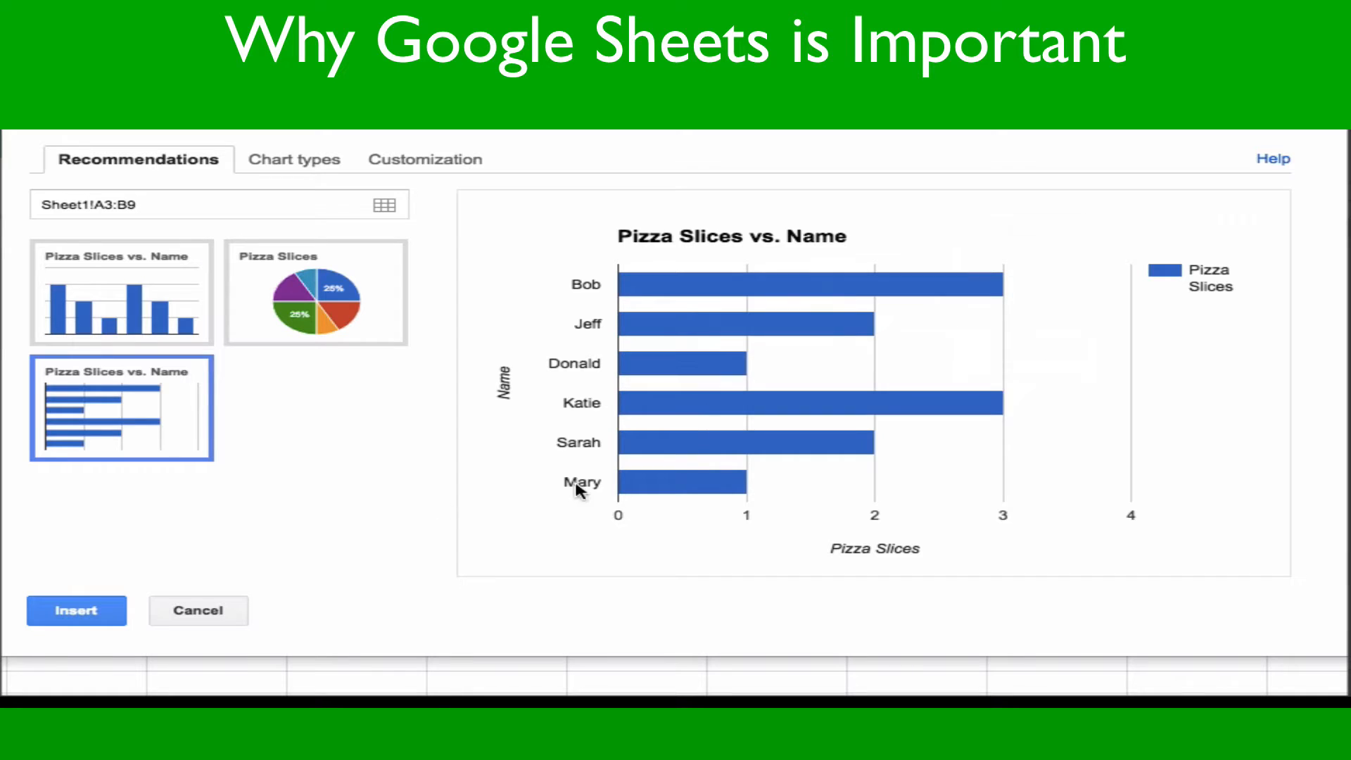
click(121, 293)
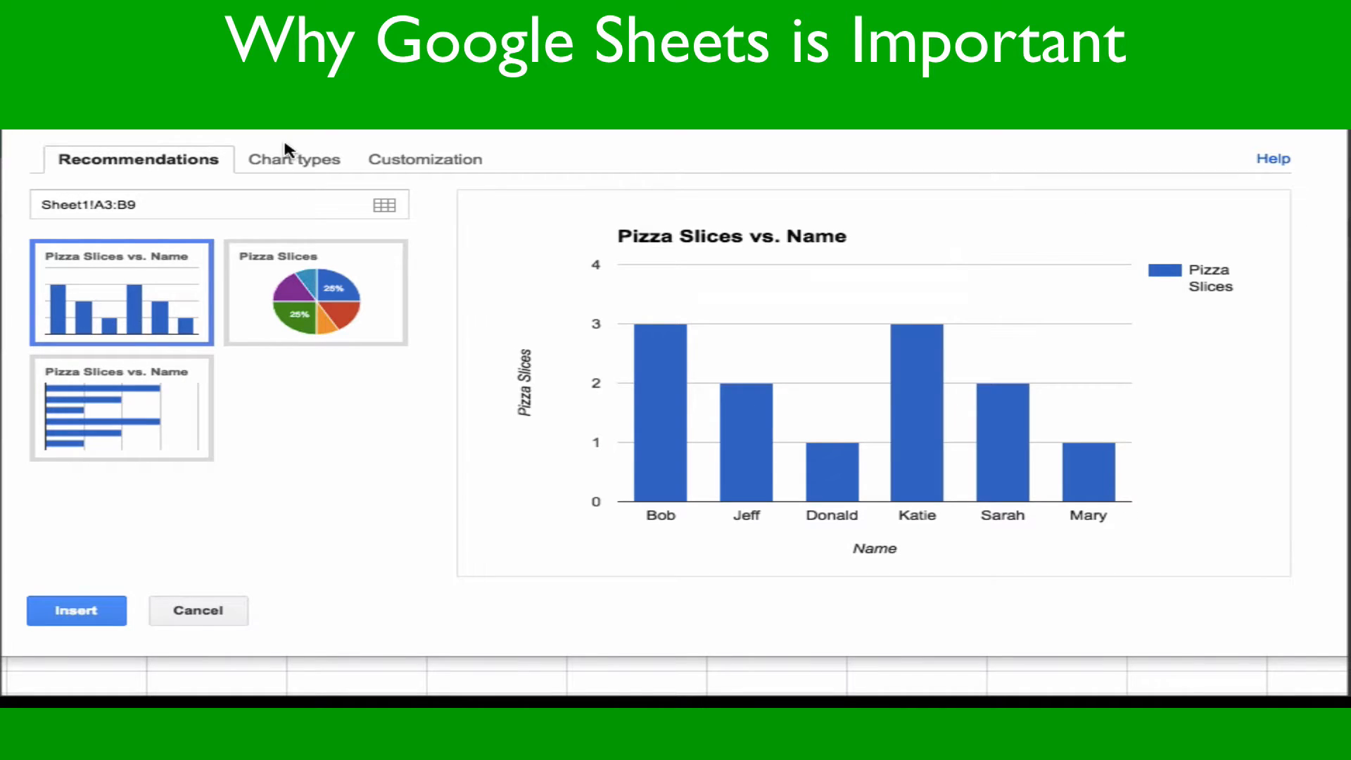
Choose the 3D pie chart type and insert the Pizza Slices vs. Name chart.
click(292, 158)
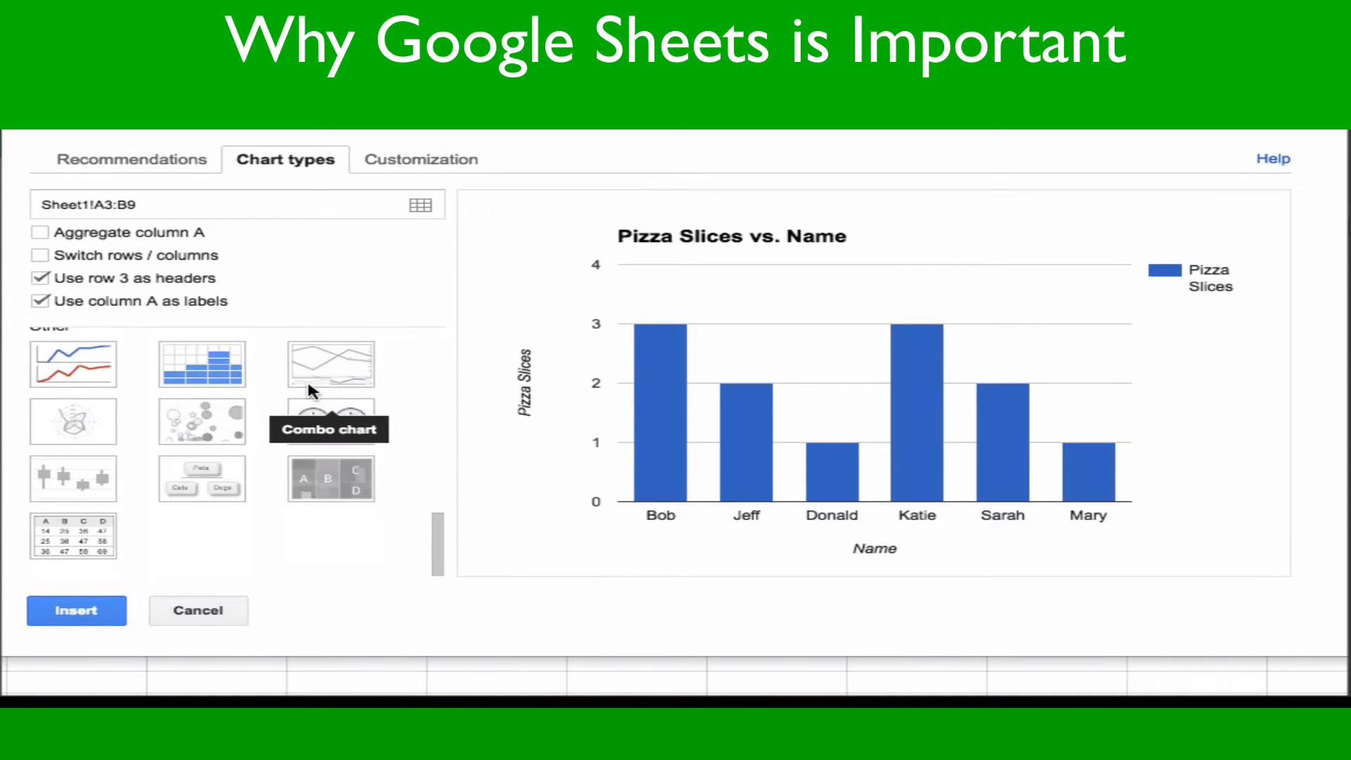
scroll(down, 3)
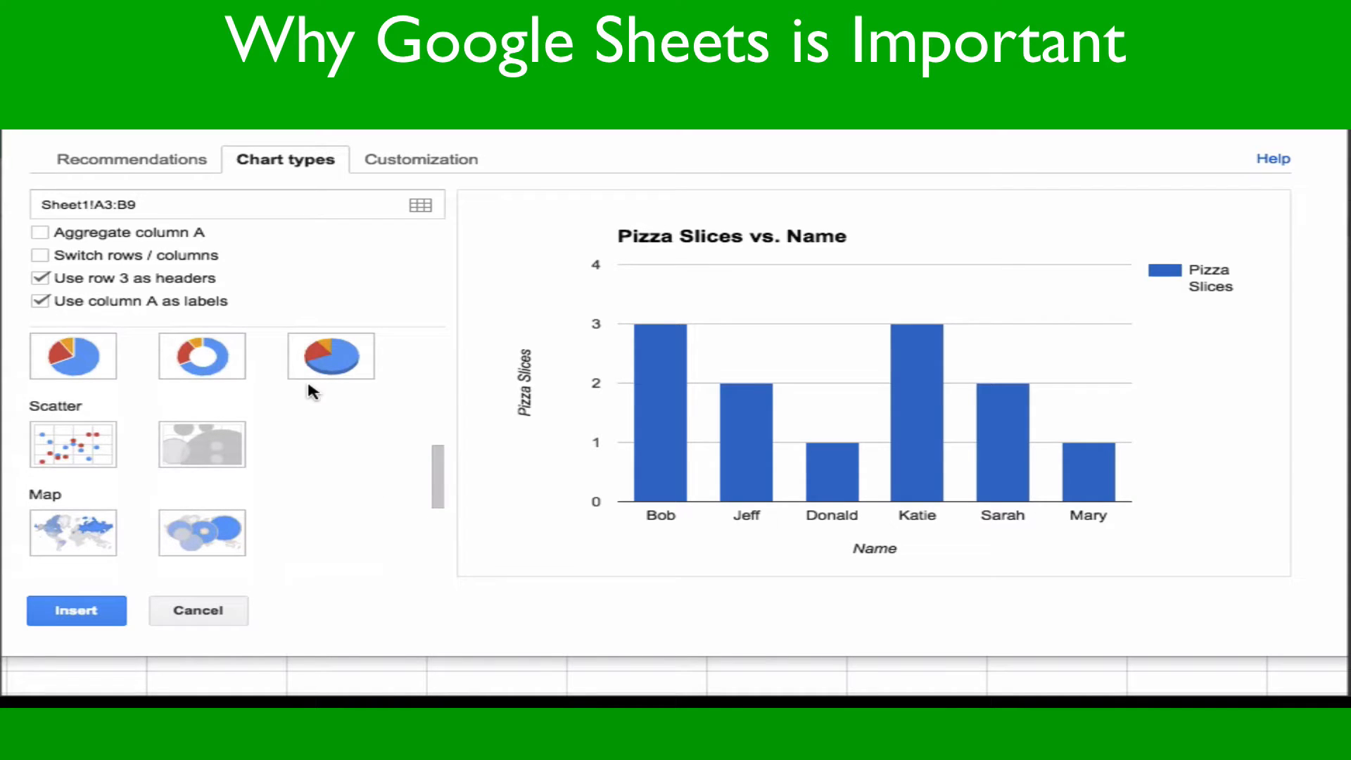
click(331, 356)
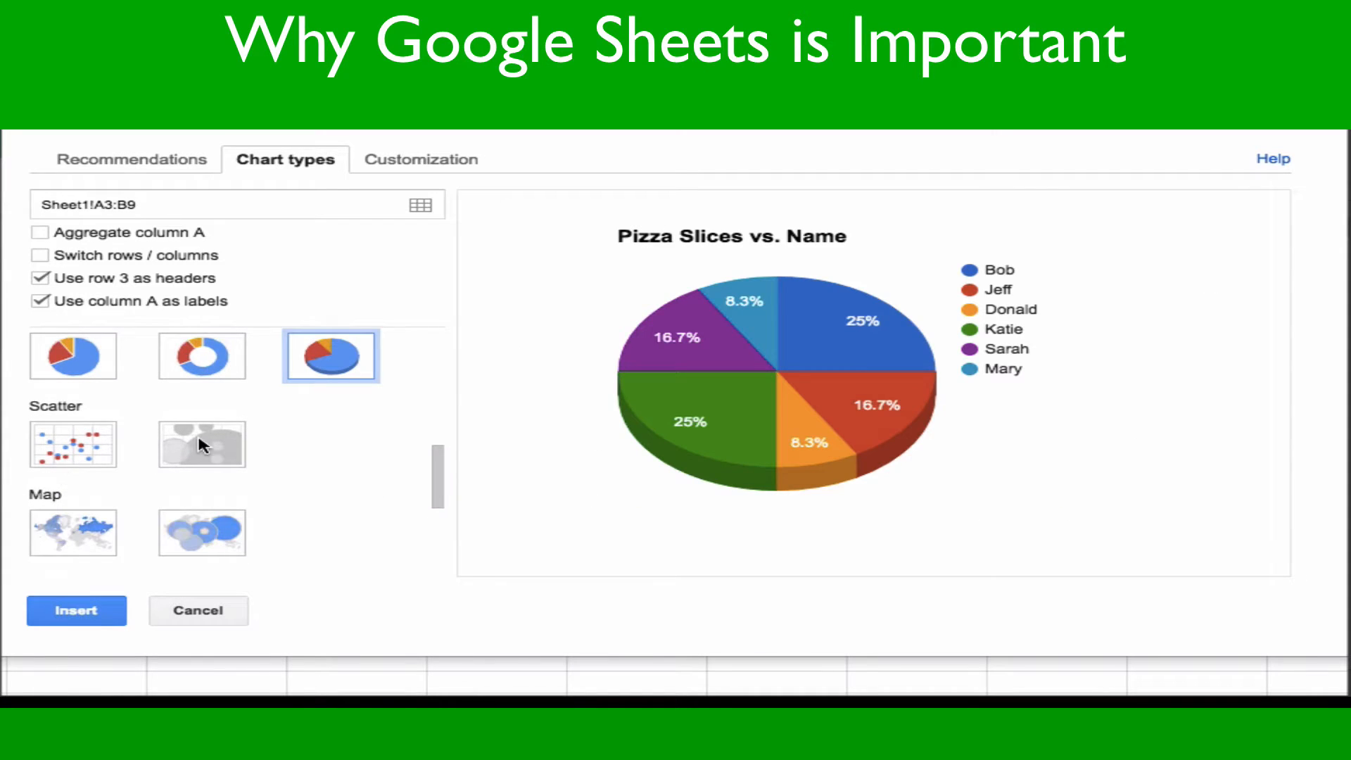
scroll(up, 3)
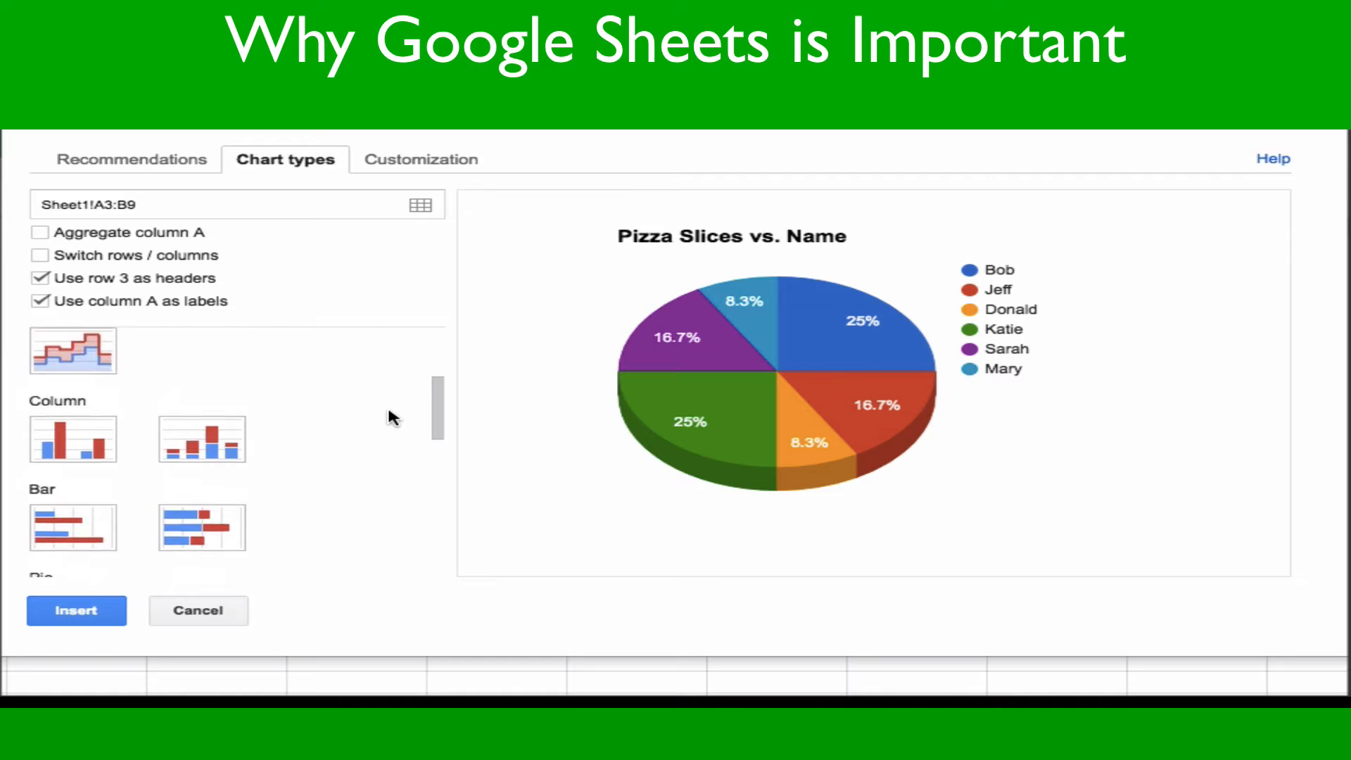
scroll(up, 3)
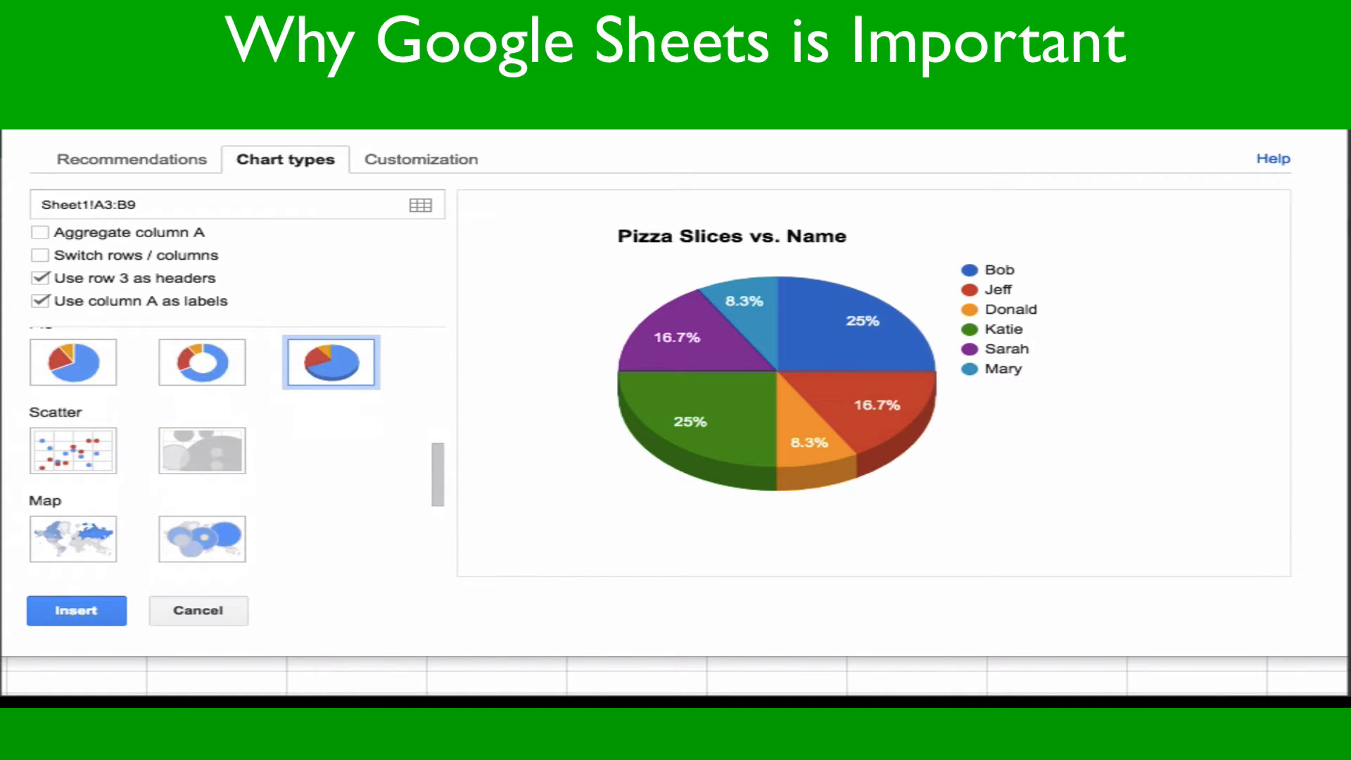
click(76, 610)
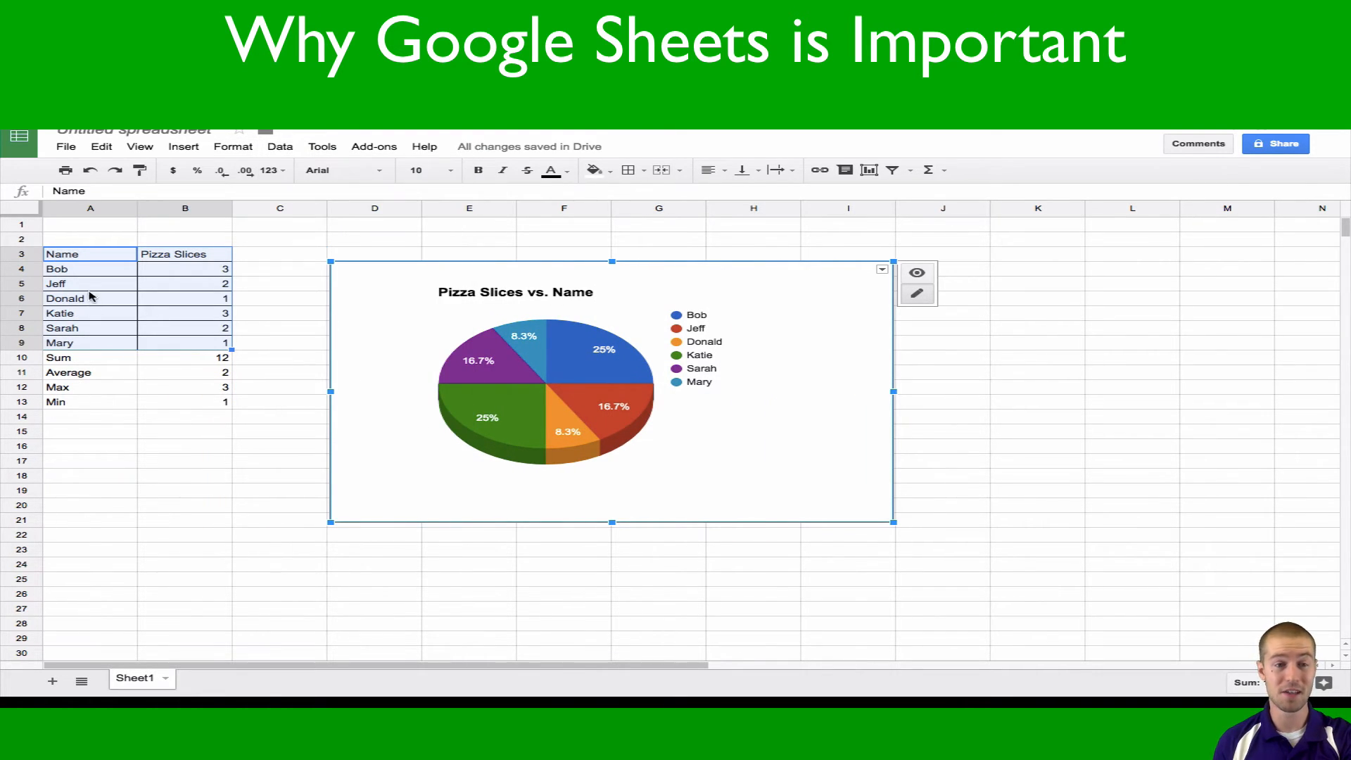
click(89, 254)
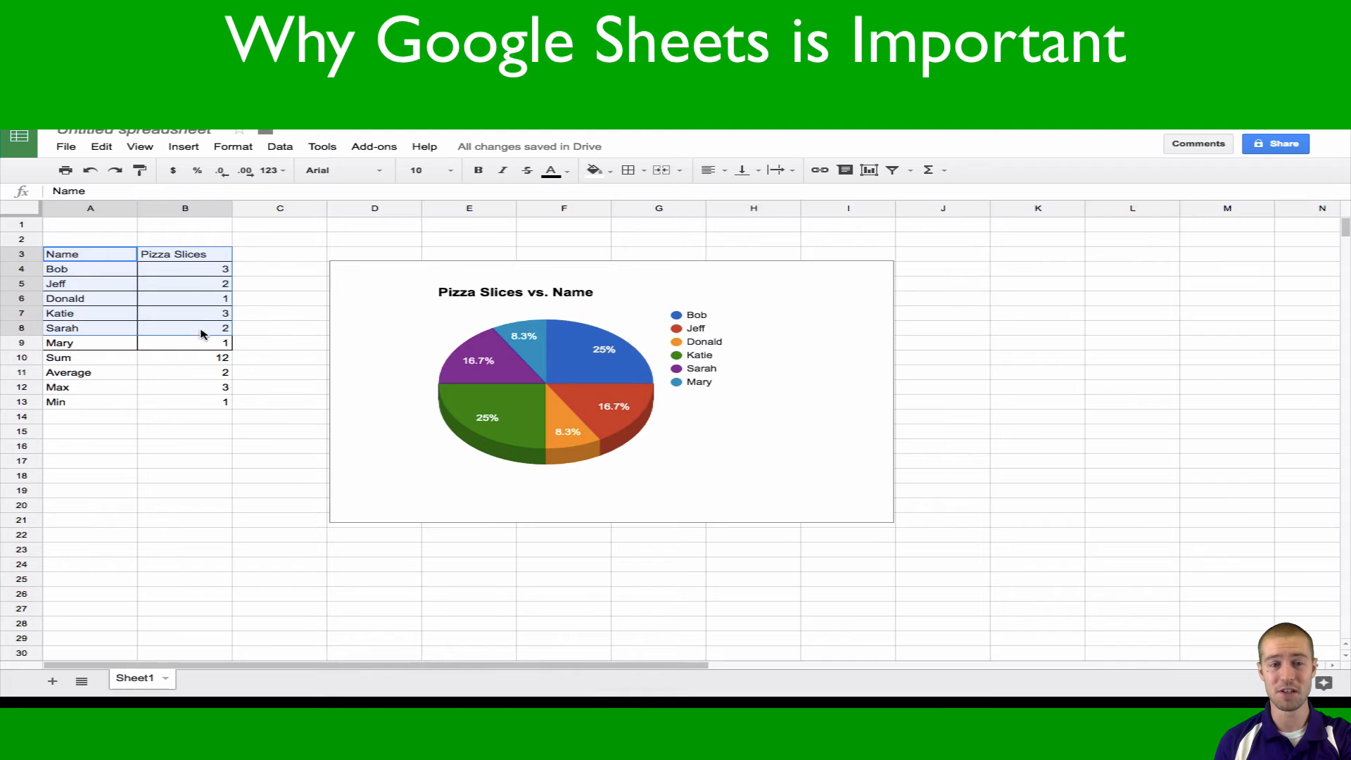
click(184, 342)
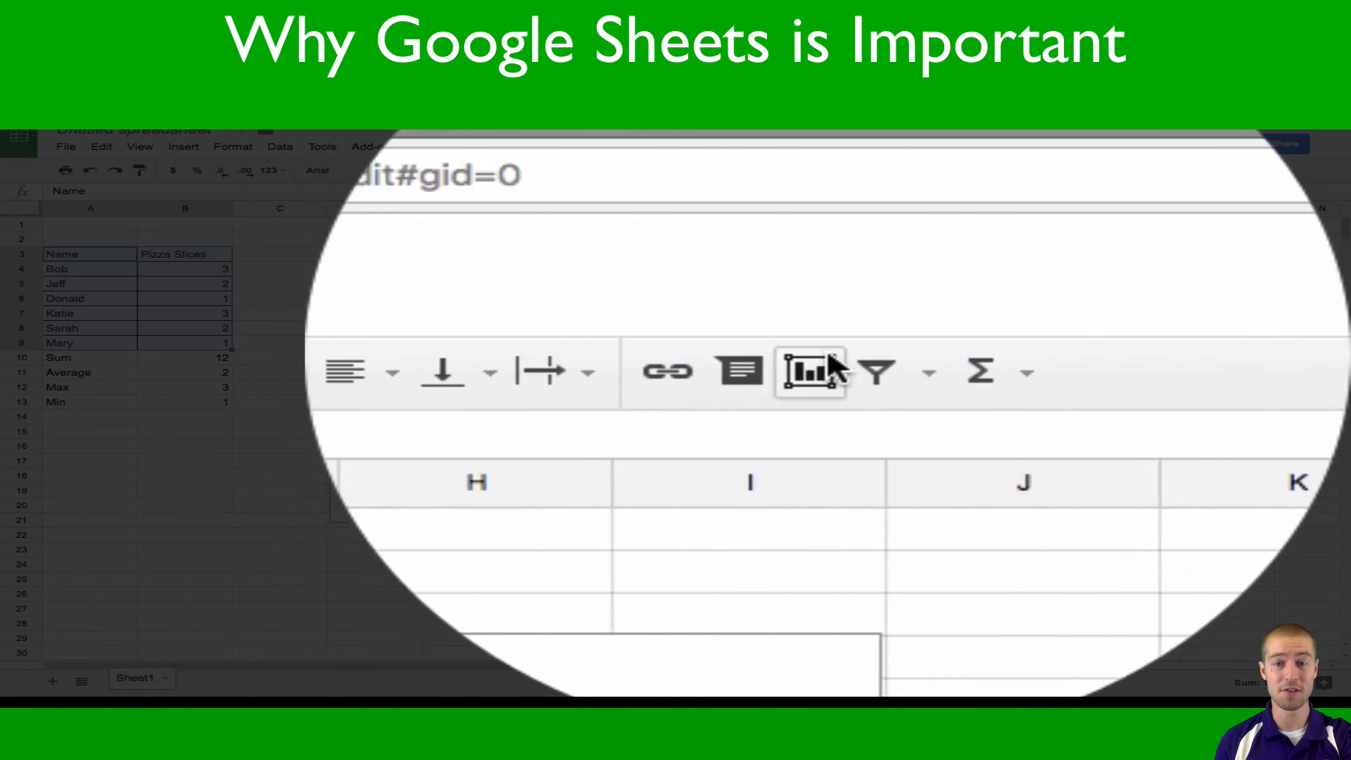
mouse_move(822, 371)
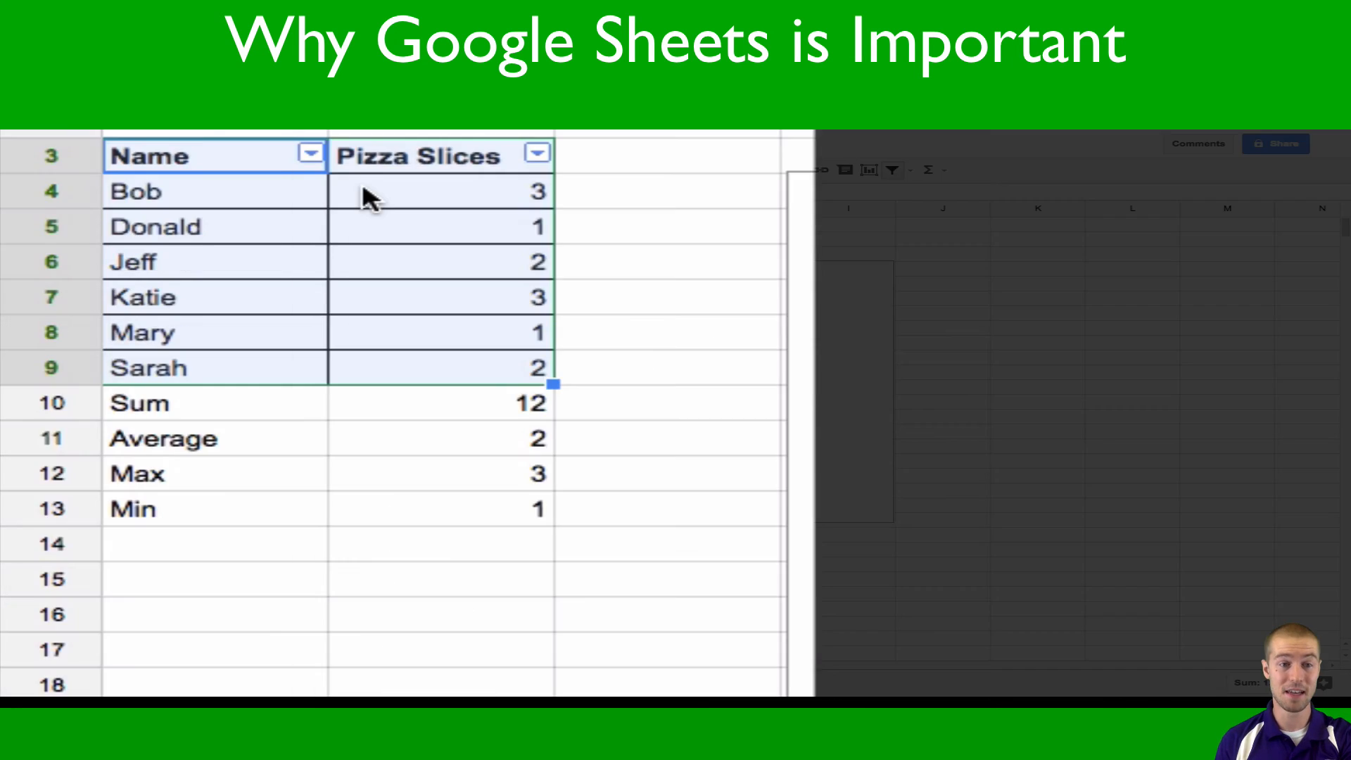
mouse_move(372, 244)
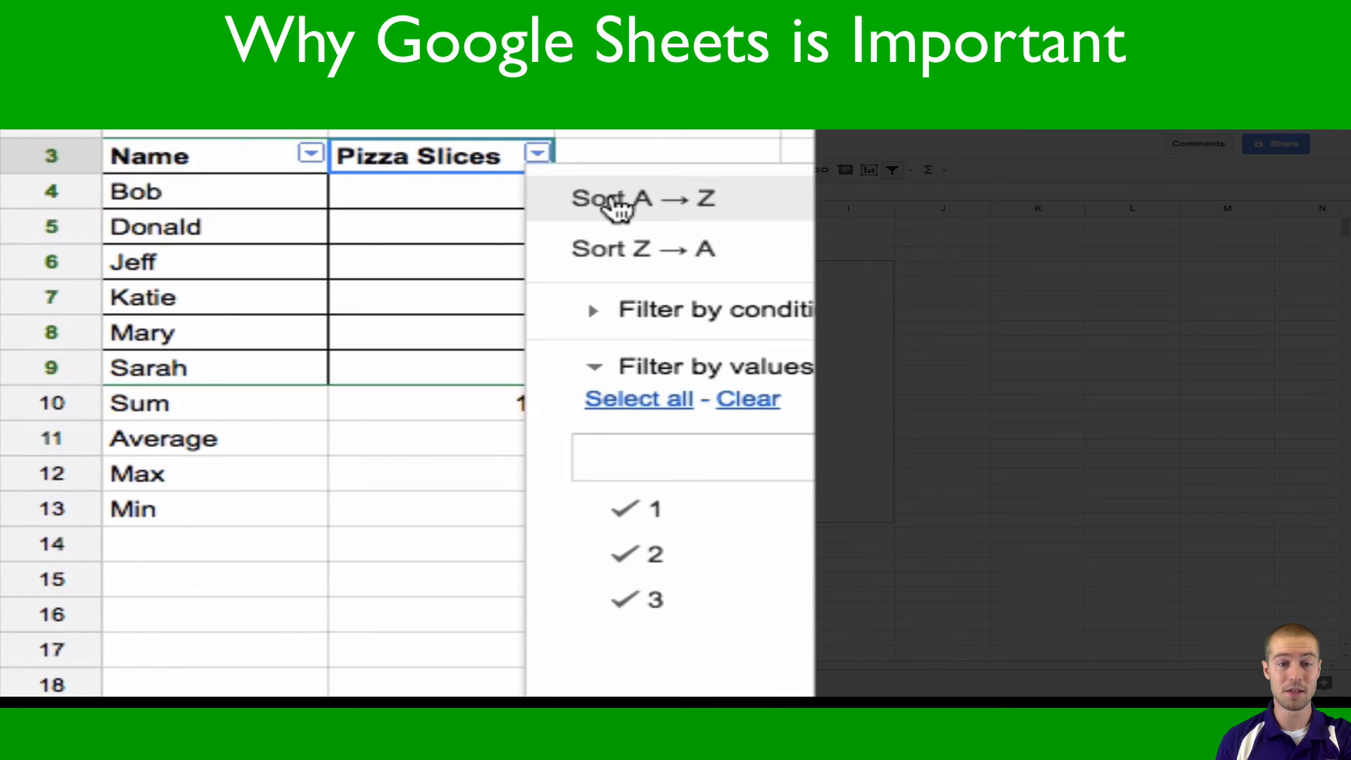
Sort the Pizza Slices column A → Z so counts ascend from 1 to 3.
click(616, 199)
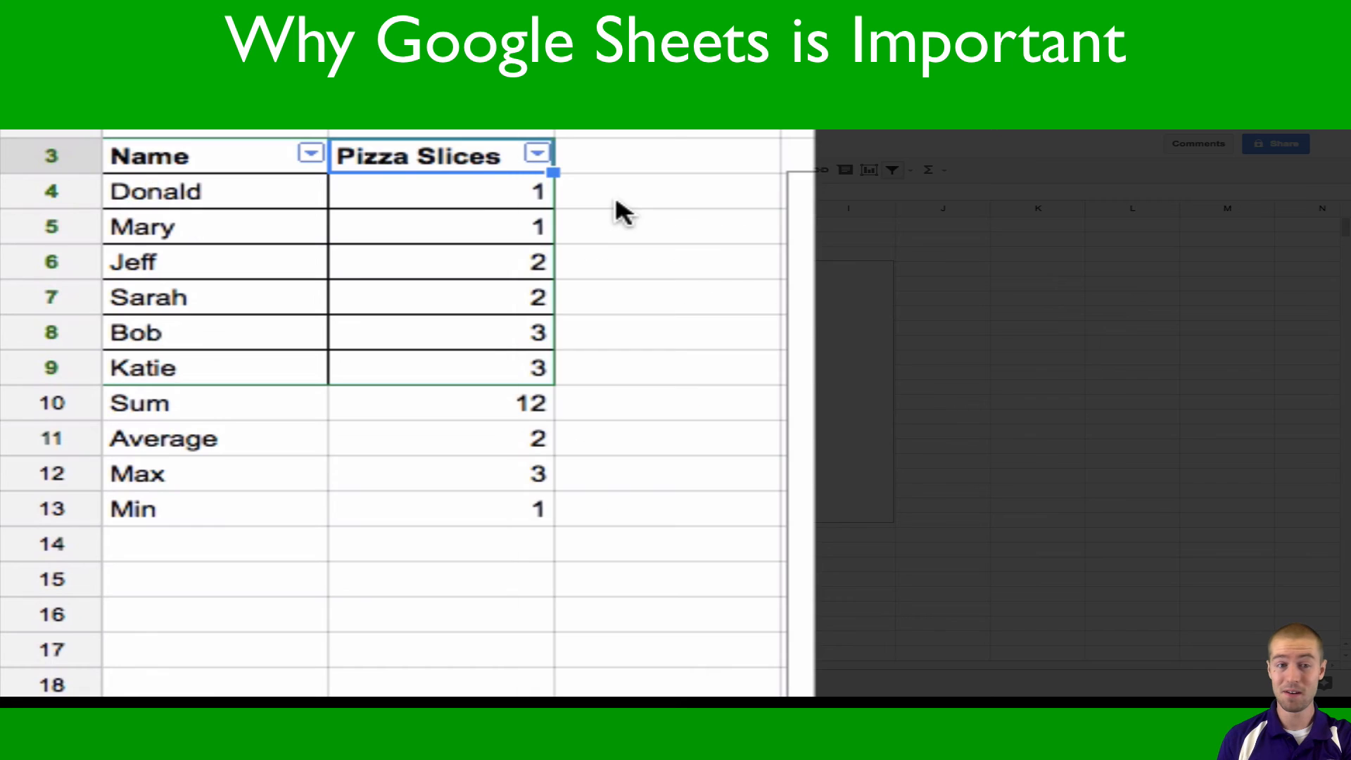